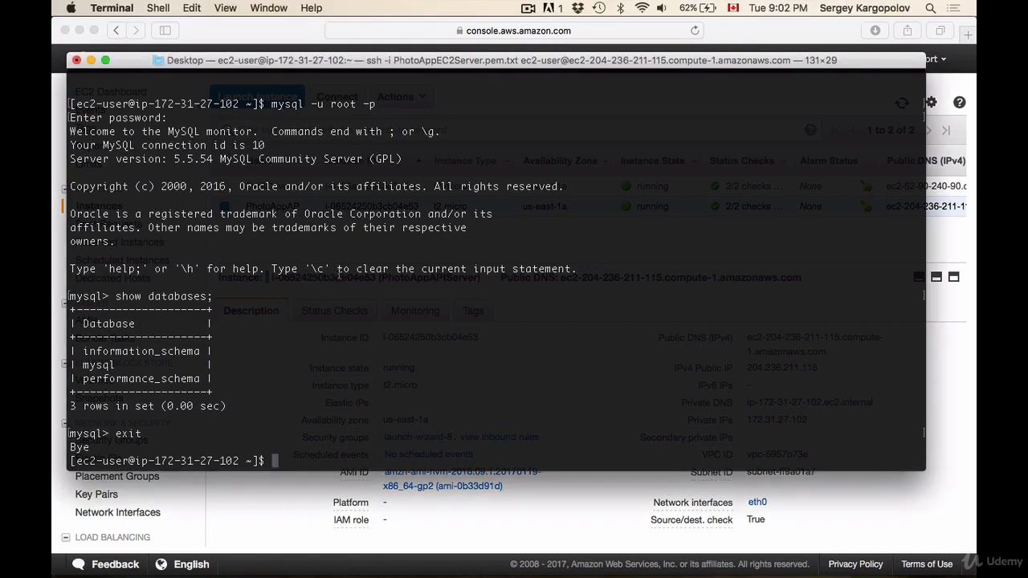
# Log in to MySQL as root with mysql -u root -p and the root password
pyautogui.write('mysql -u root -p')
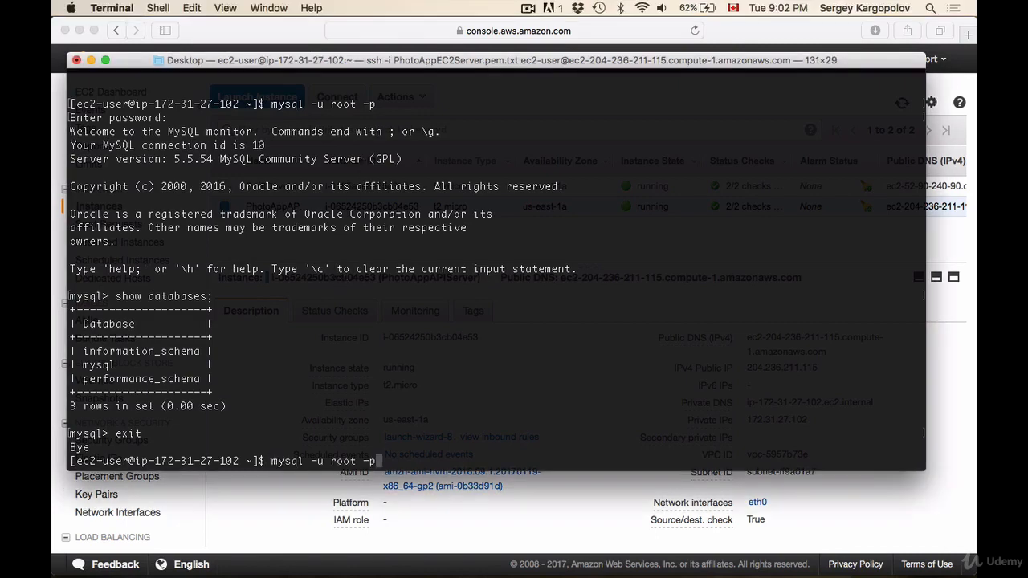
pyautogui.press('return')
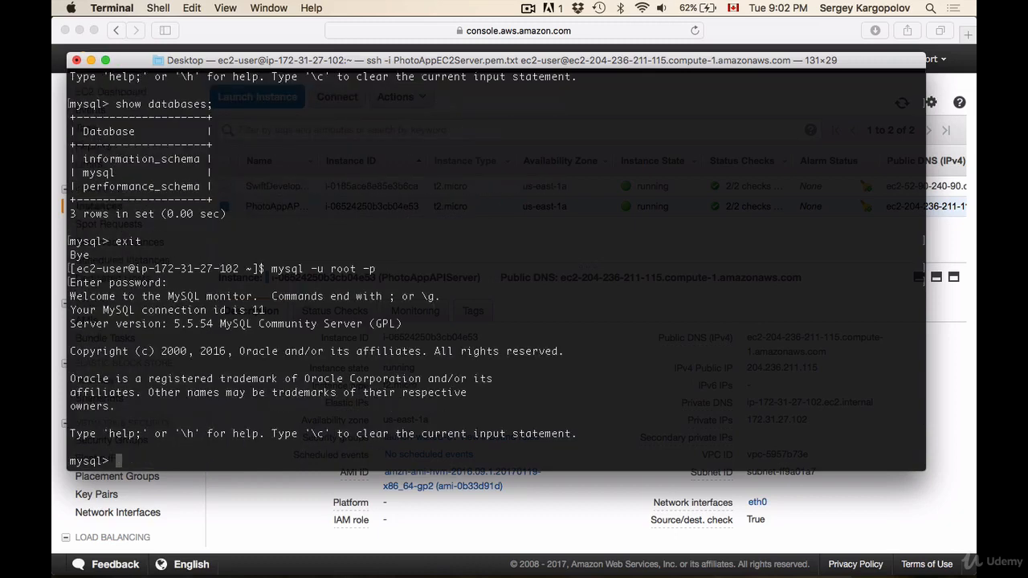
pyautogui.click(577, 560)
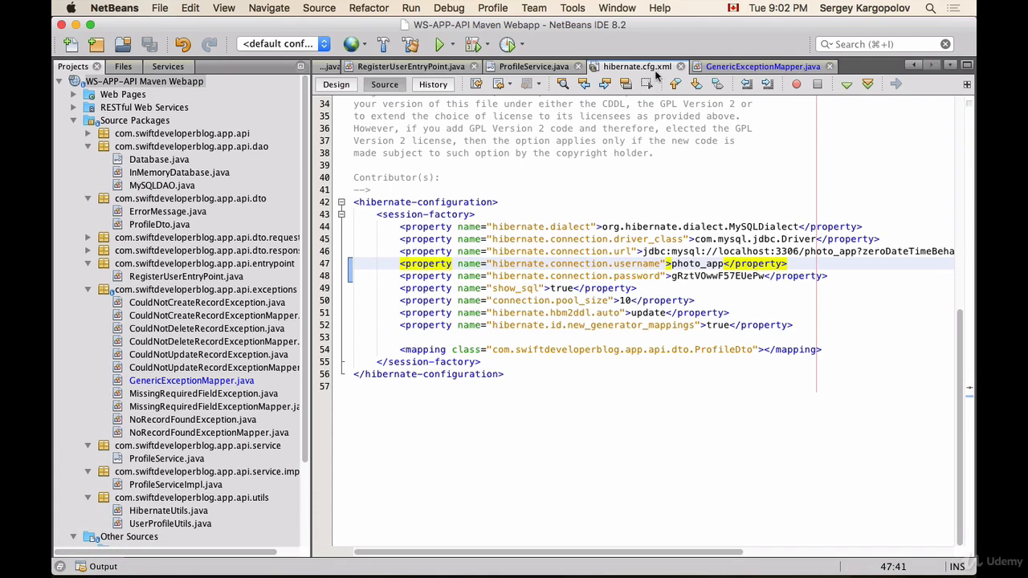
pyautogui.click(651, 275)
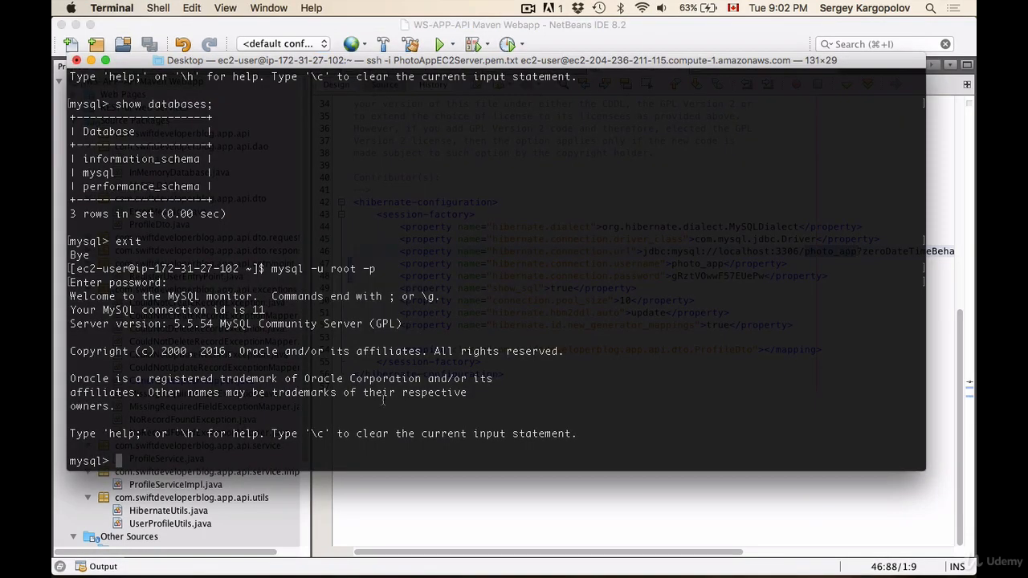
# Run create database photo_app; and start typing show databases to list it
pyautogui.write('create')
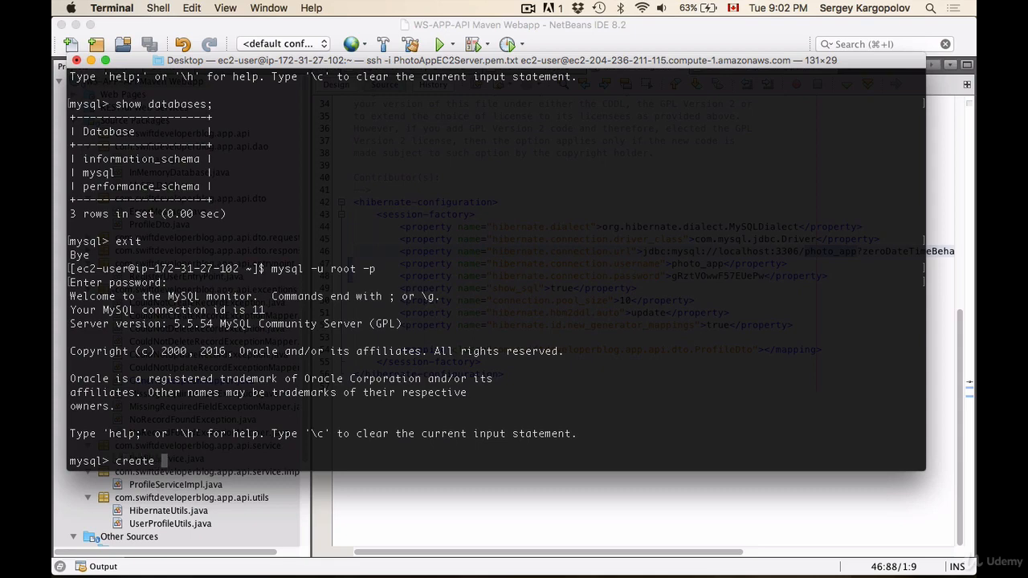
pyautogui.write('database')
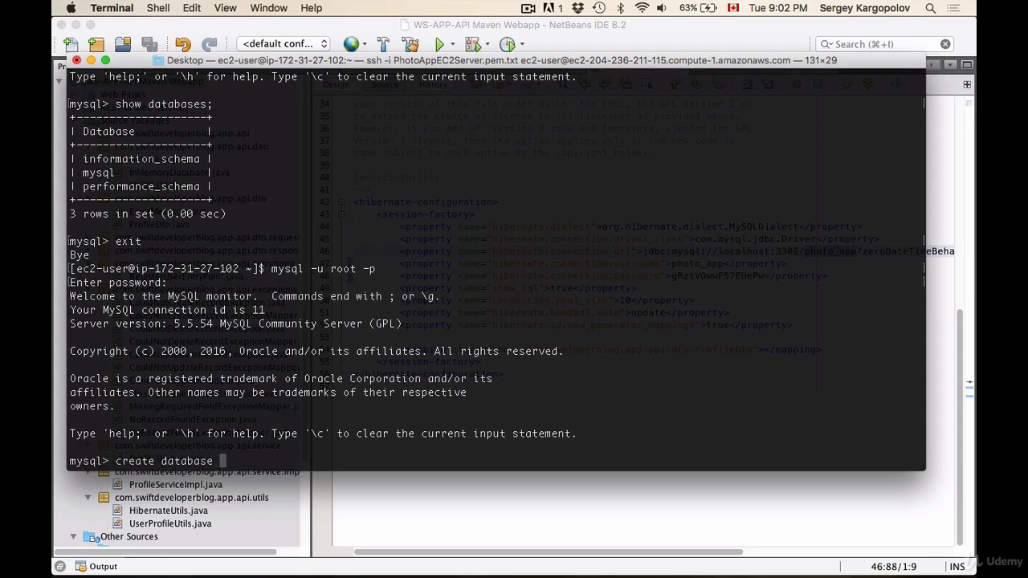
pyautogui.write('photo_app')
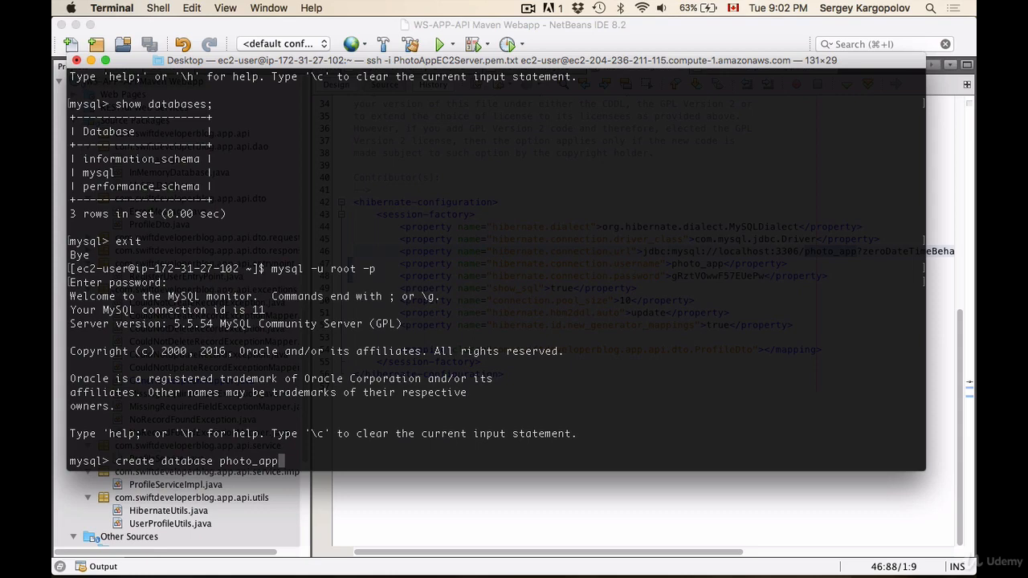
pyautogui.press('Return')
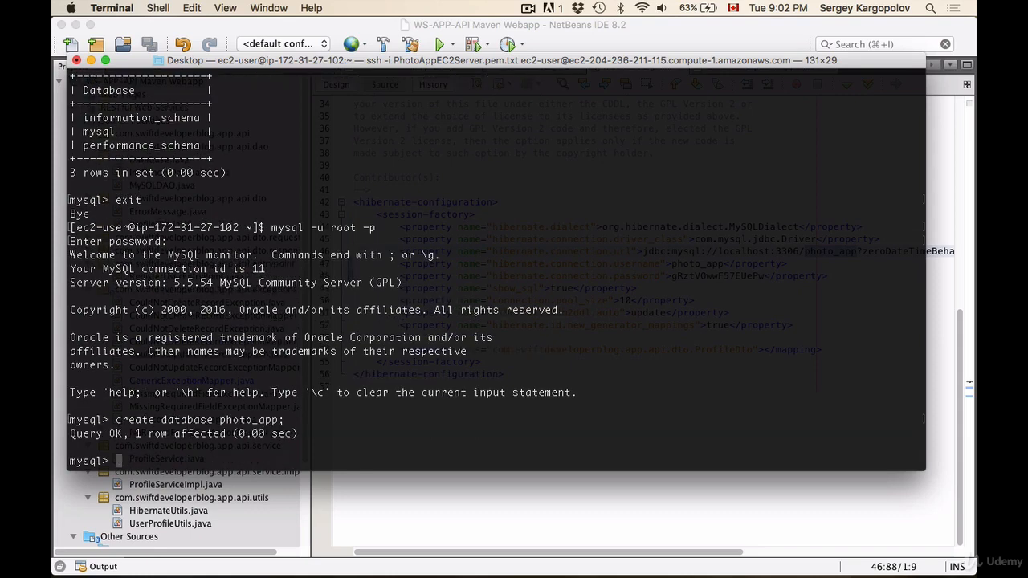
pyautogui.write('s')
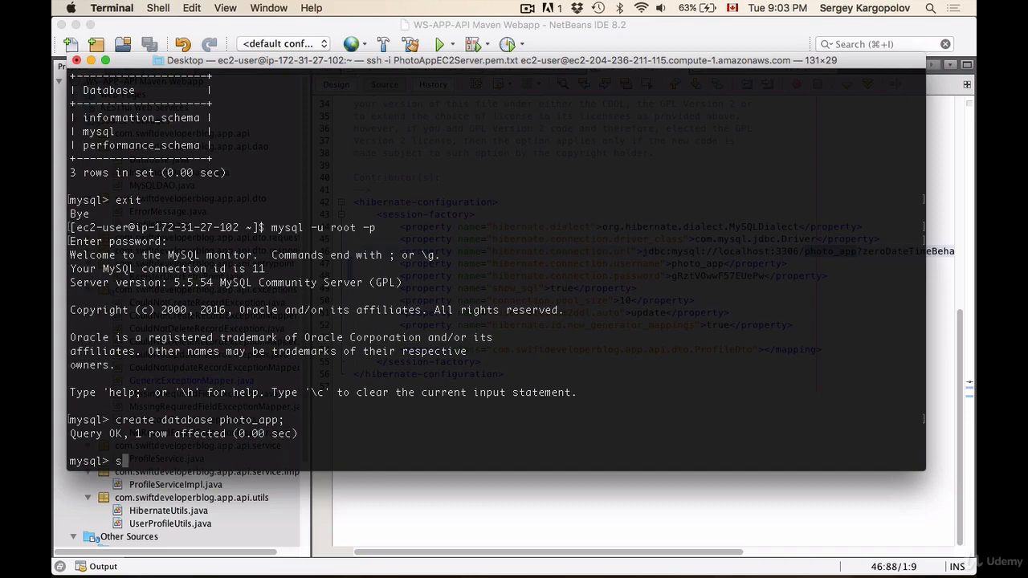
pyautogui.write('how')
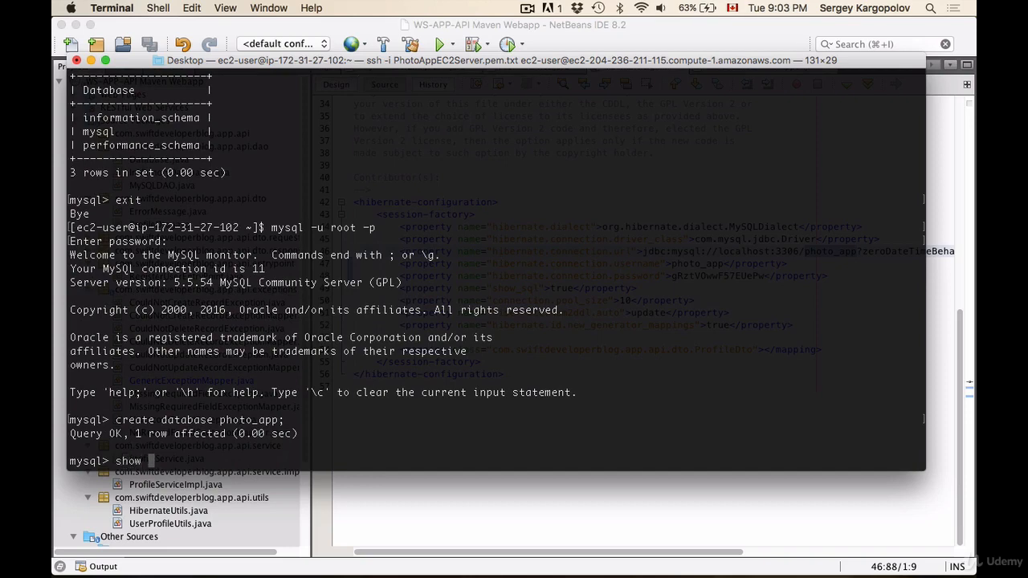
pyautogui.write('da')
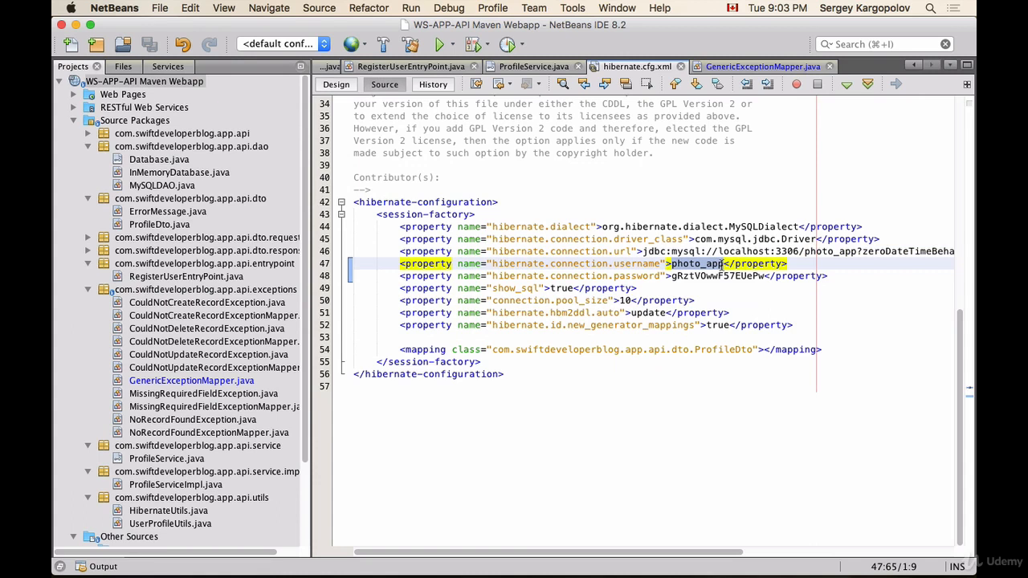
pyautogui.click(716, 276)
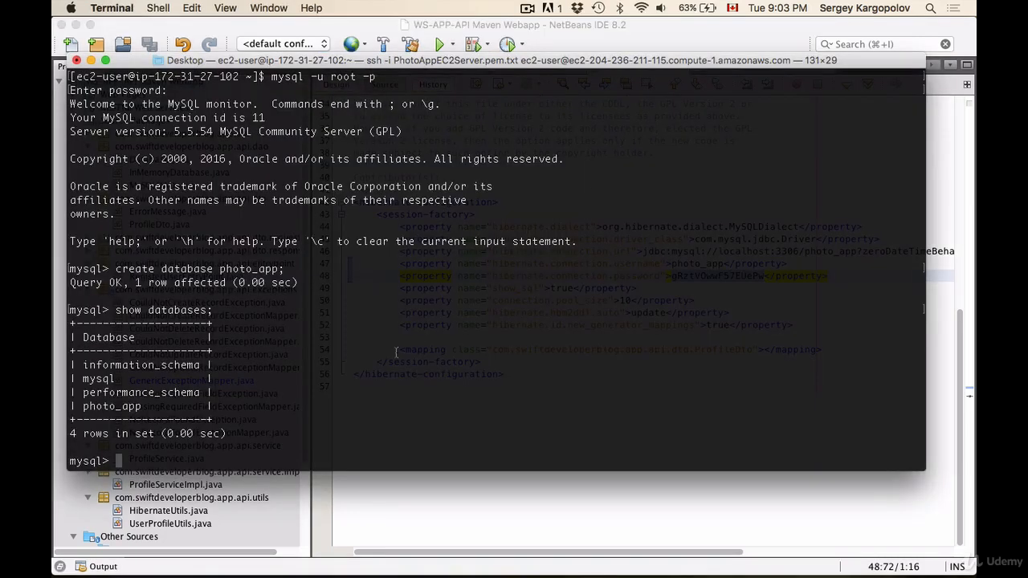
# Create user 'photo_app'@'localhost' identified by the Hibernate config password
pyautogui.write('c')
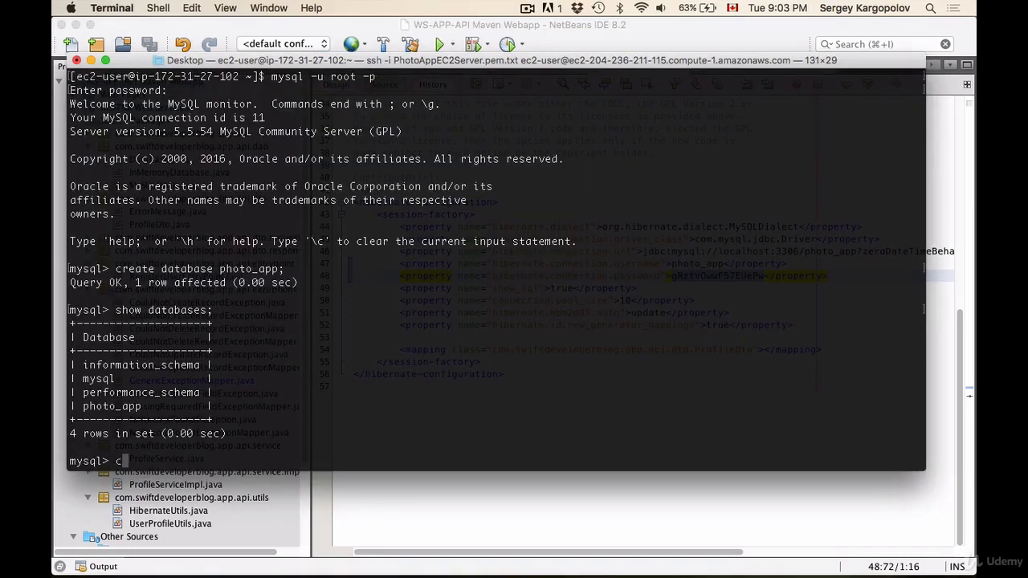
pyautogui.write('reate user')
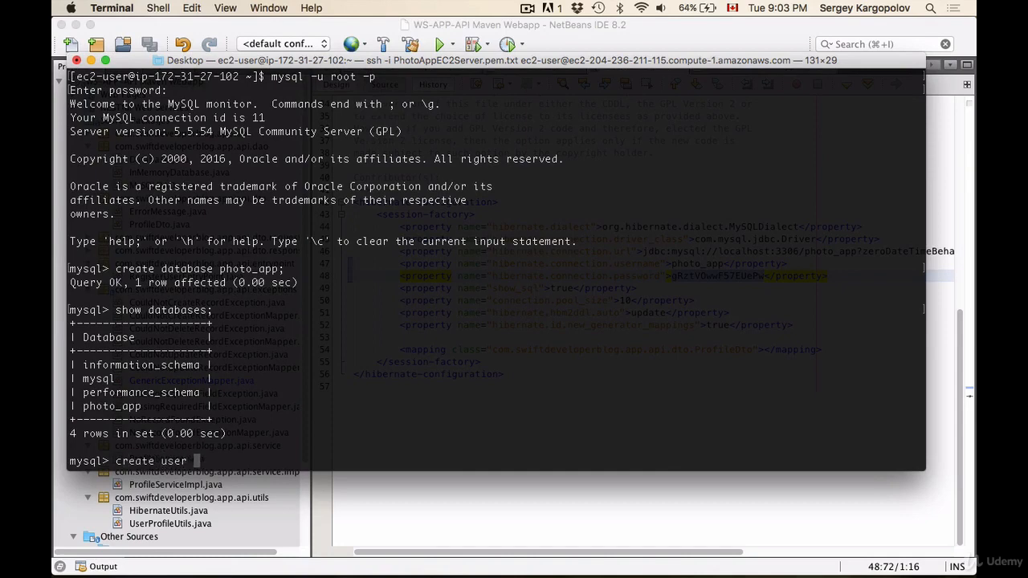
pyautogui.write("'")
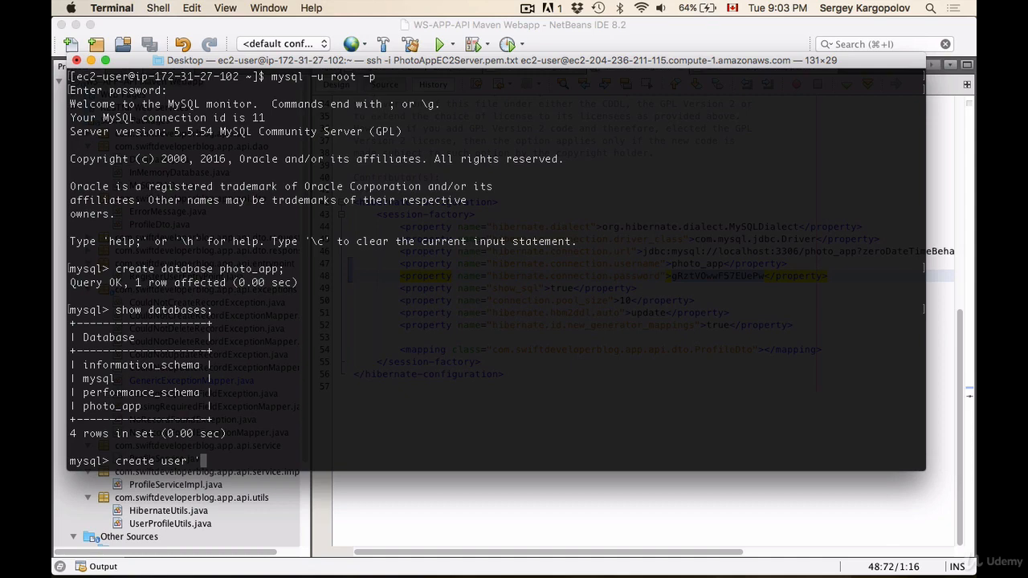
pyautogui.write('photo_')
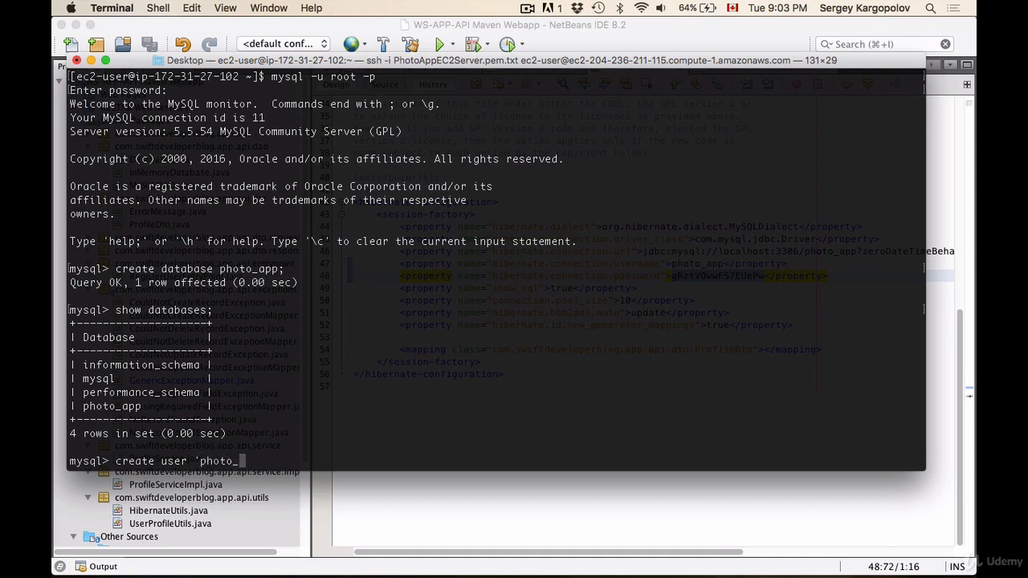
pyautogui.write("app'")
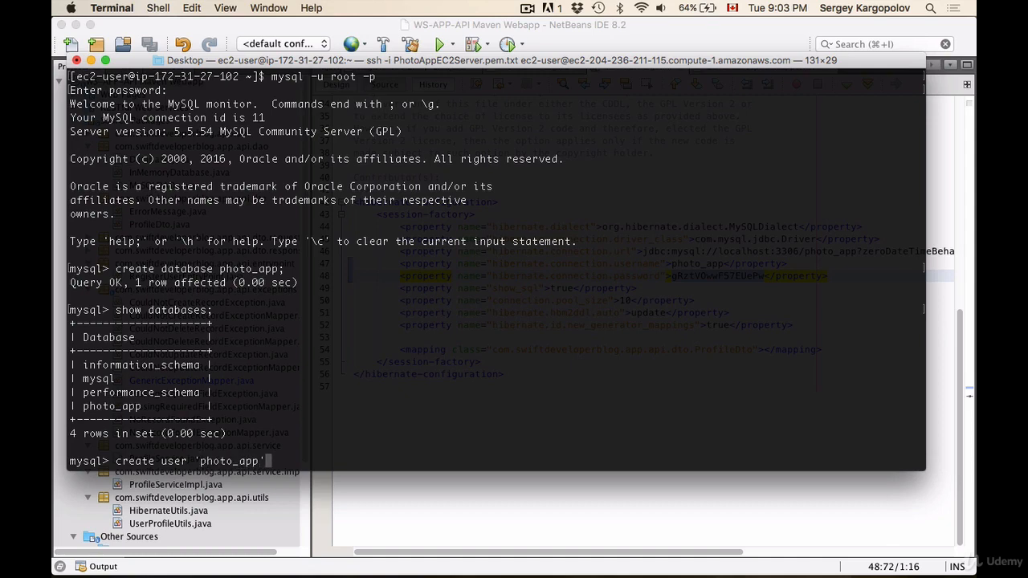
pyautogui.write('@')
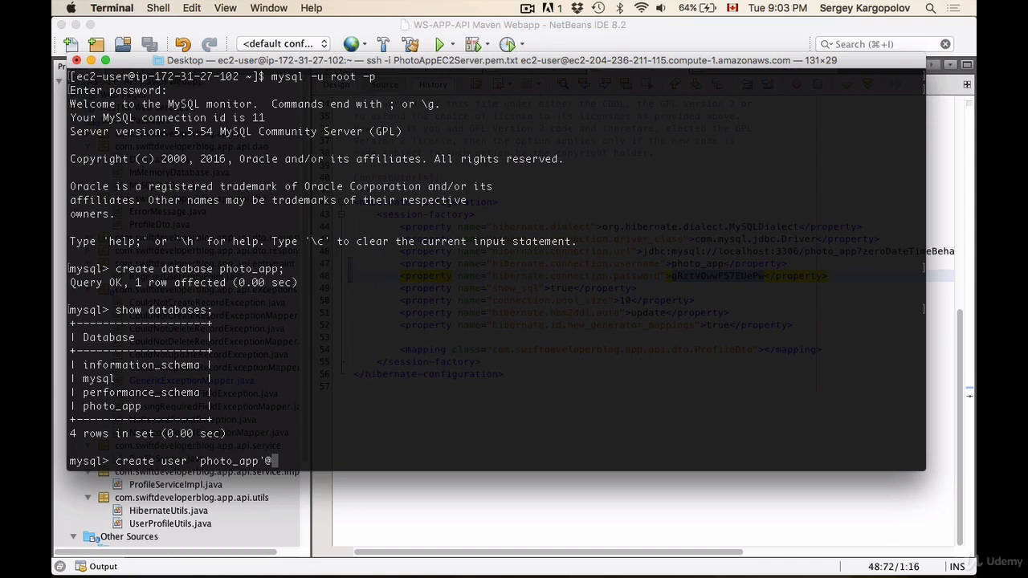
pyautogui.write("'localhost'")
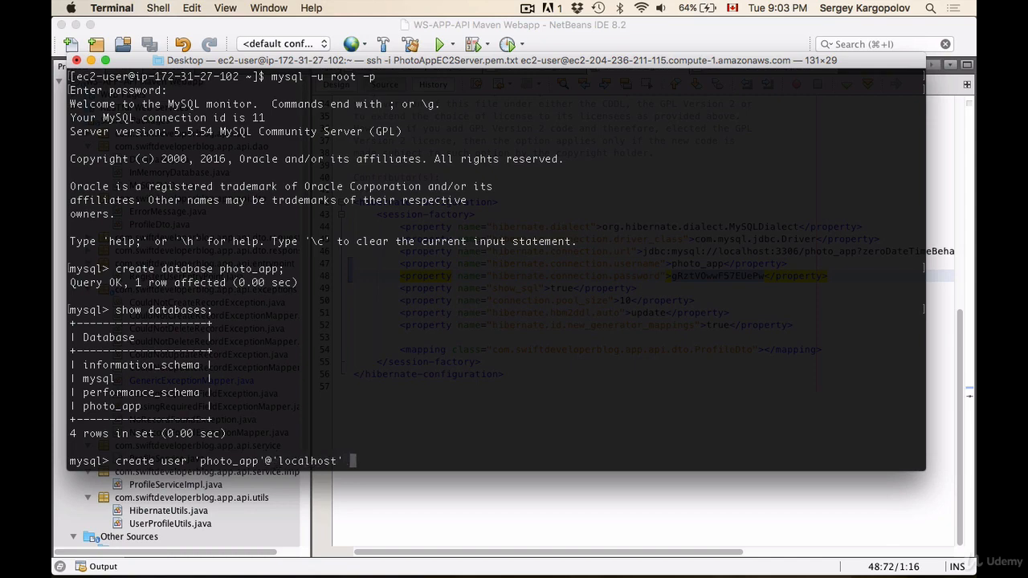
pyautogui.write('identified')
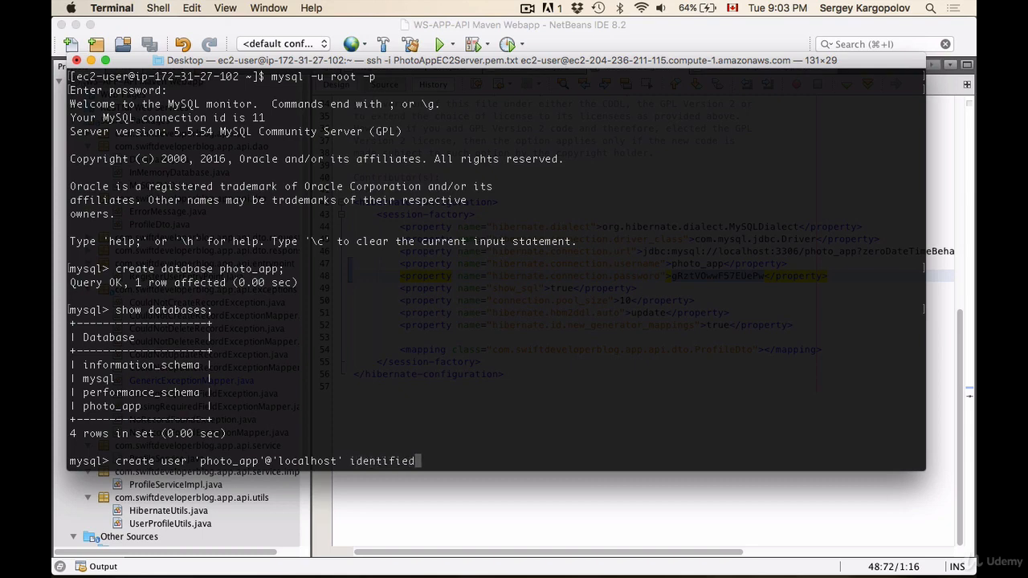
pyautogui.write("by 'gRztVOwwF57EUePw")
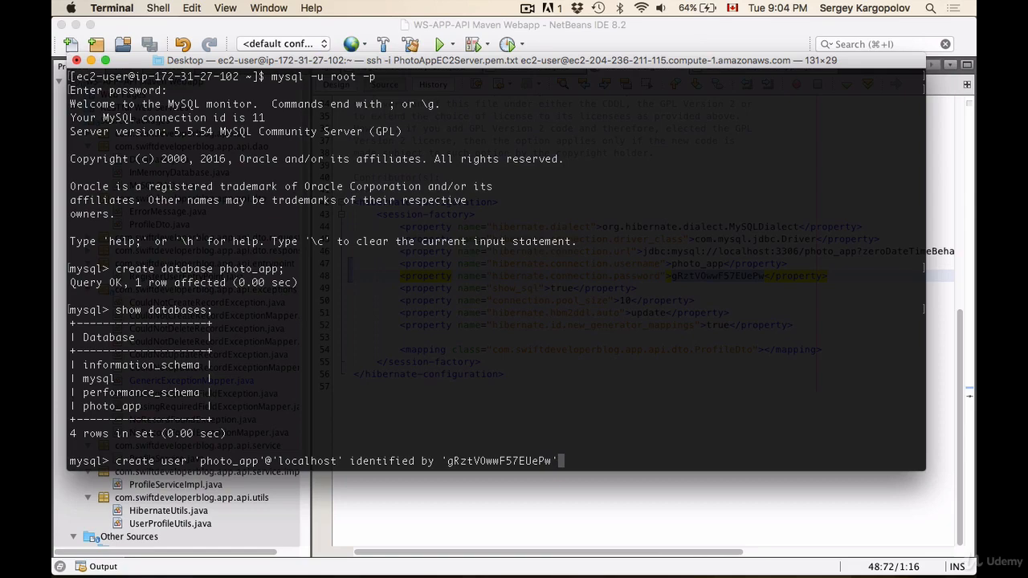
pyautogui.write(';')
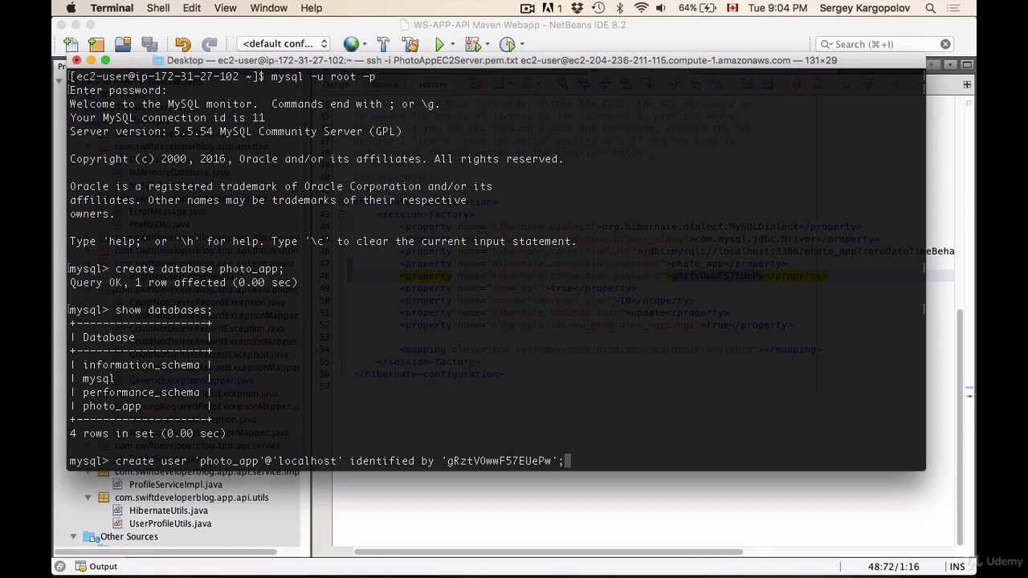
pyautogui.press('Return')
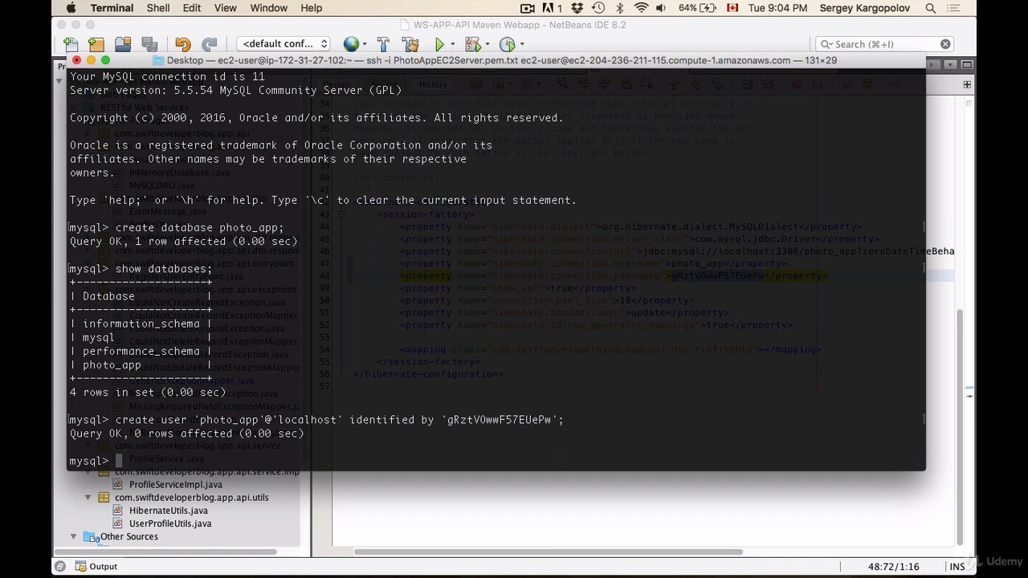
# Type grant all privileges ON photo_app.* to 'photo_app'@'localhost'; at the mysql prompt
pyautogui.write('grant all')
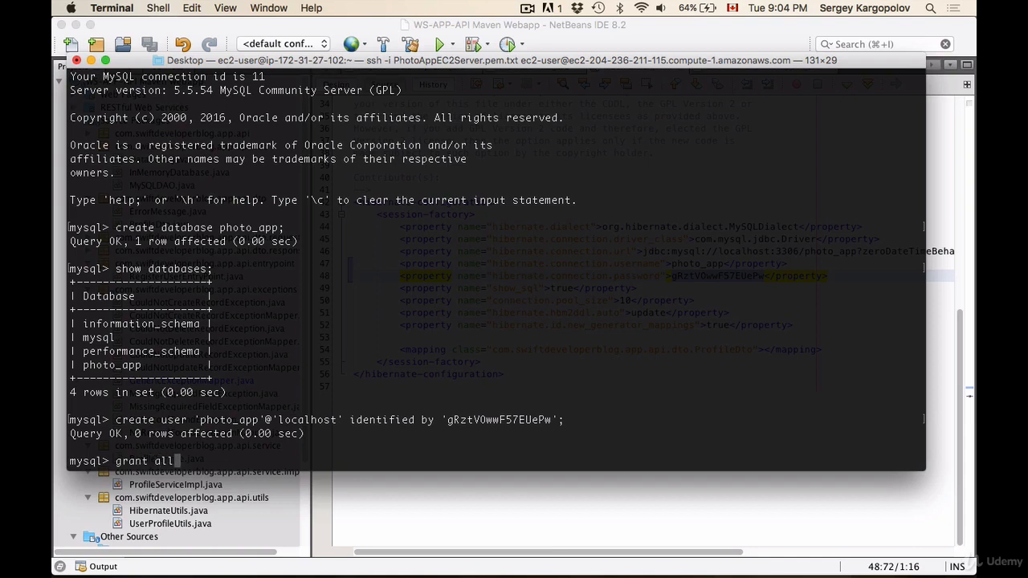
pyautogui.write('pri')
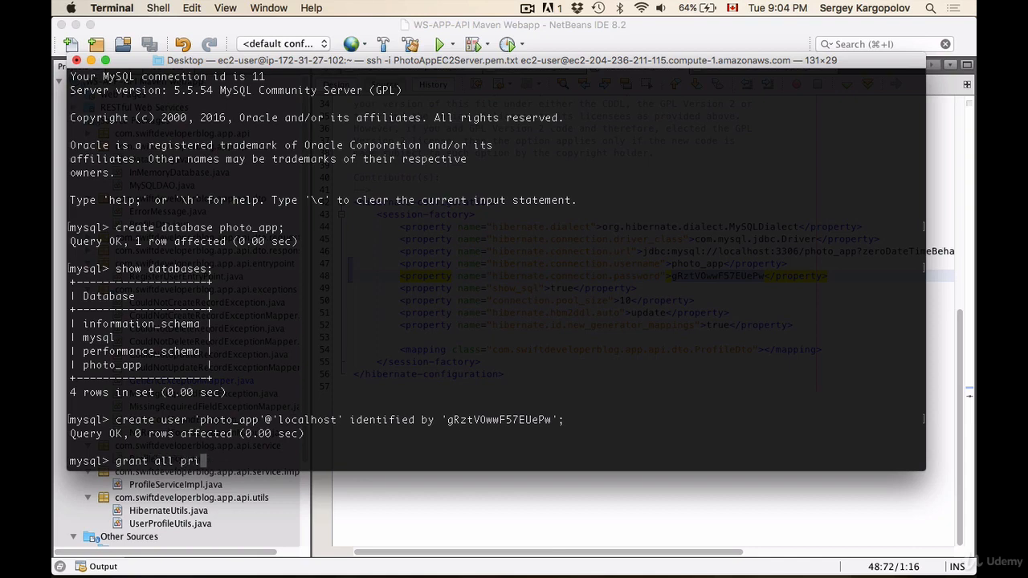
pyautogui.write('ivileges')
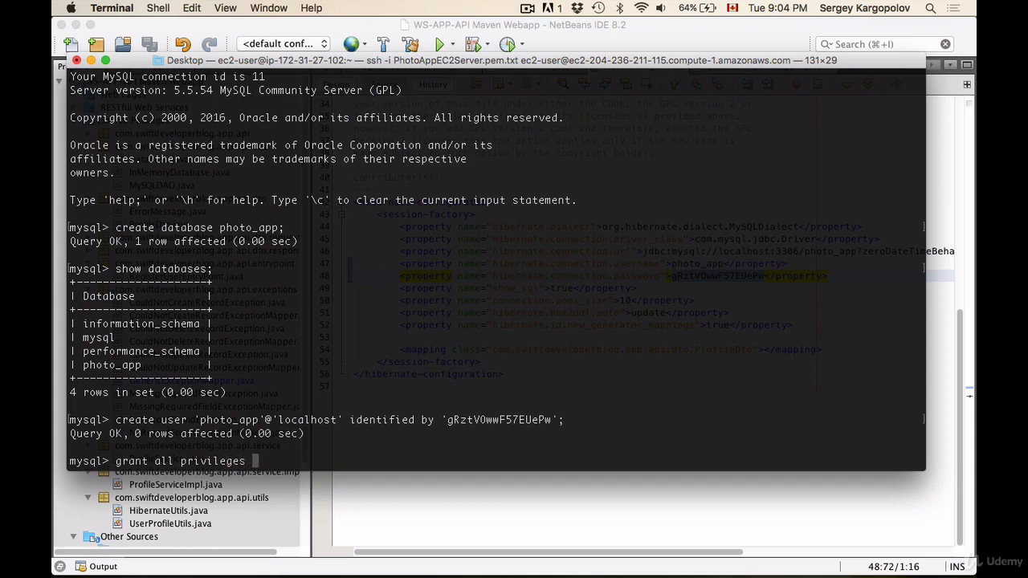
pyautogui.write('ON')
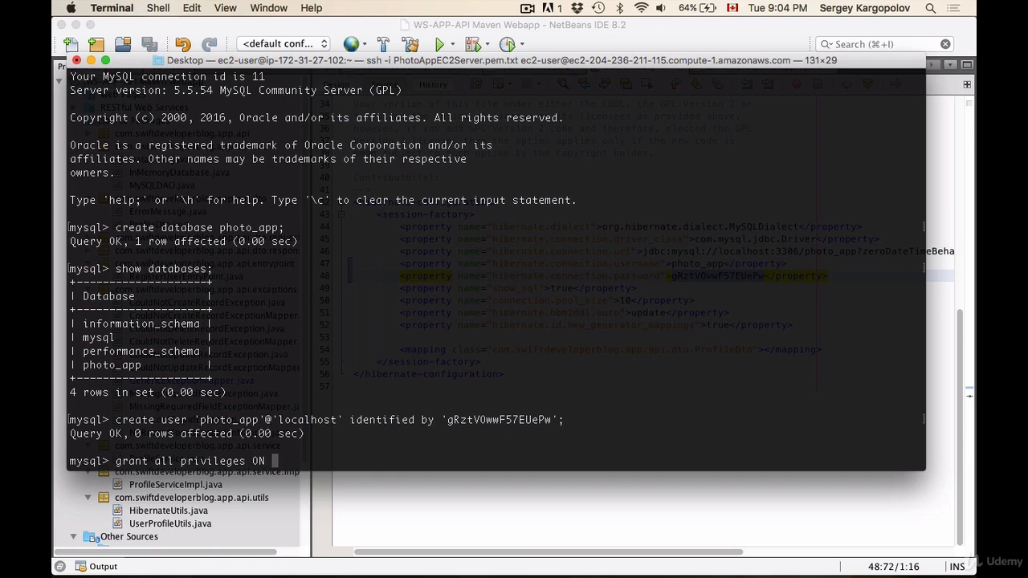
pyautogui.write('photo')
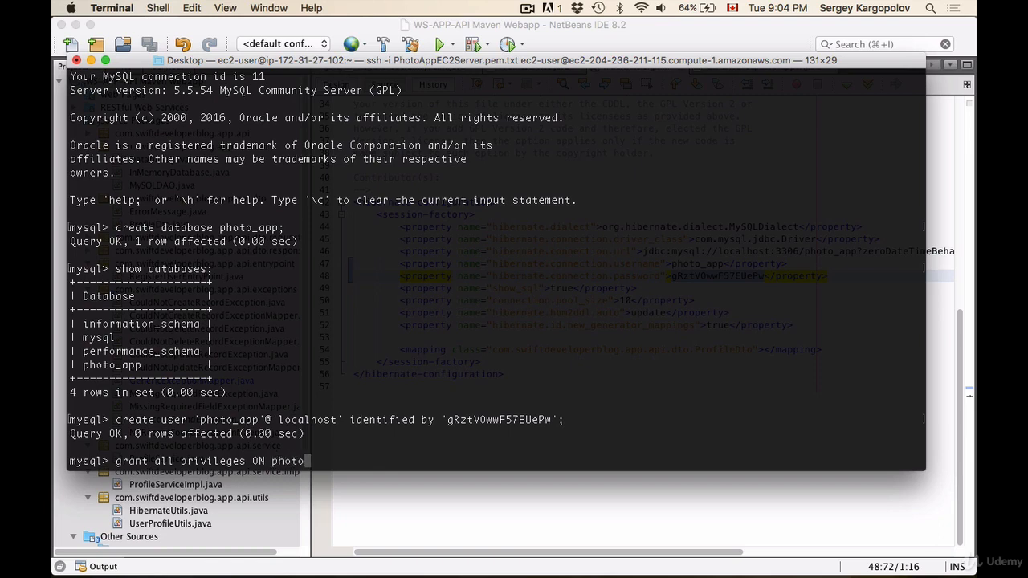
pyautogui.write('_app')
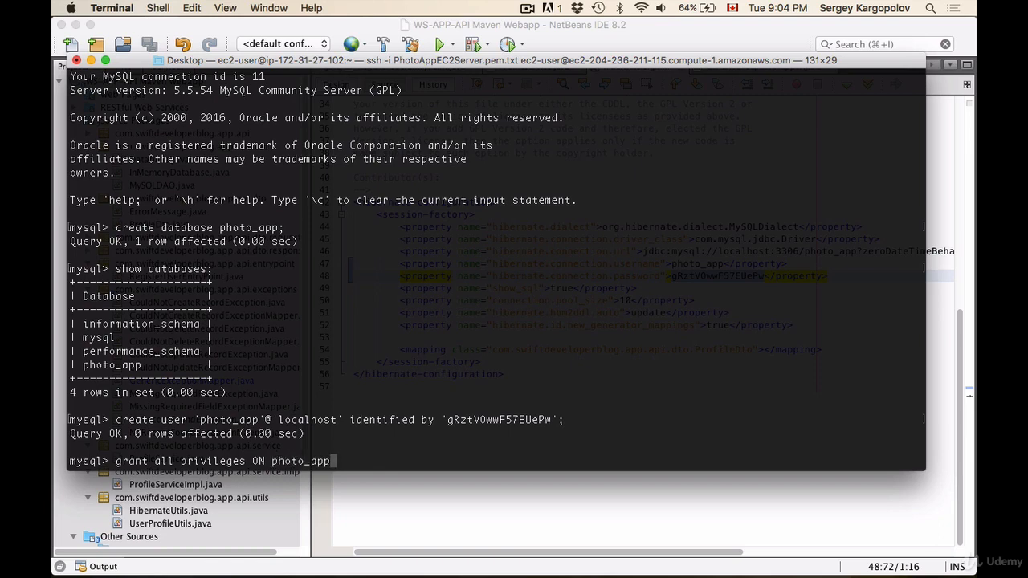
pyautogui.write('.*')
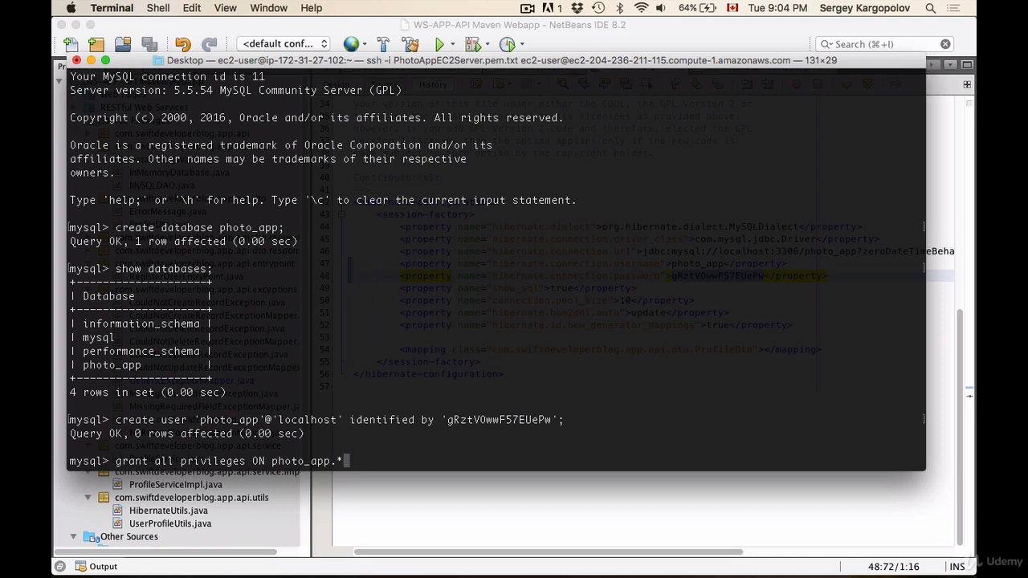
pyautogui.write("to '")
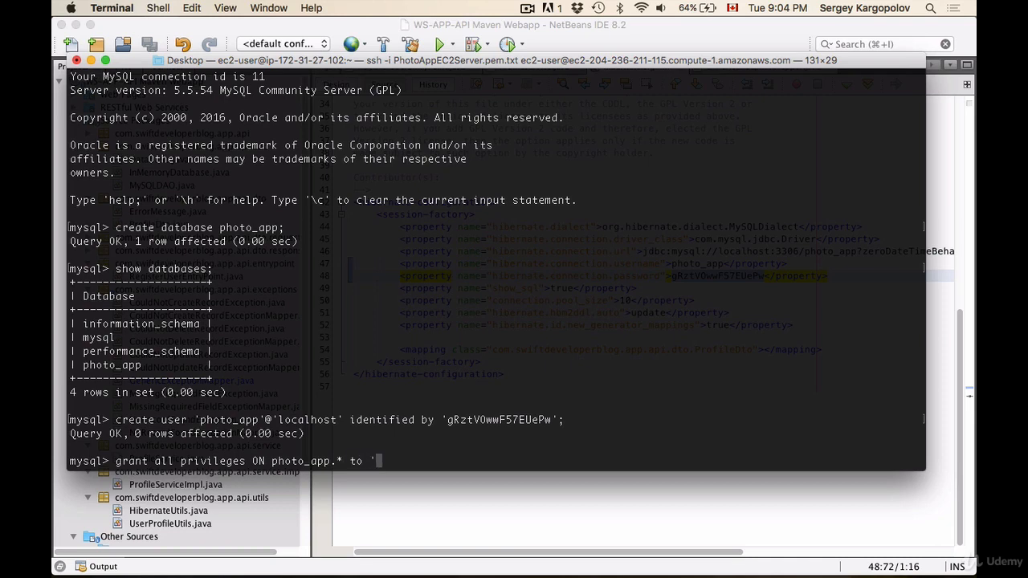
pyautogui.write('photo_')
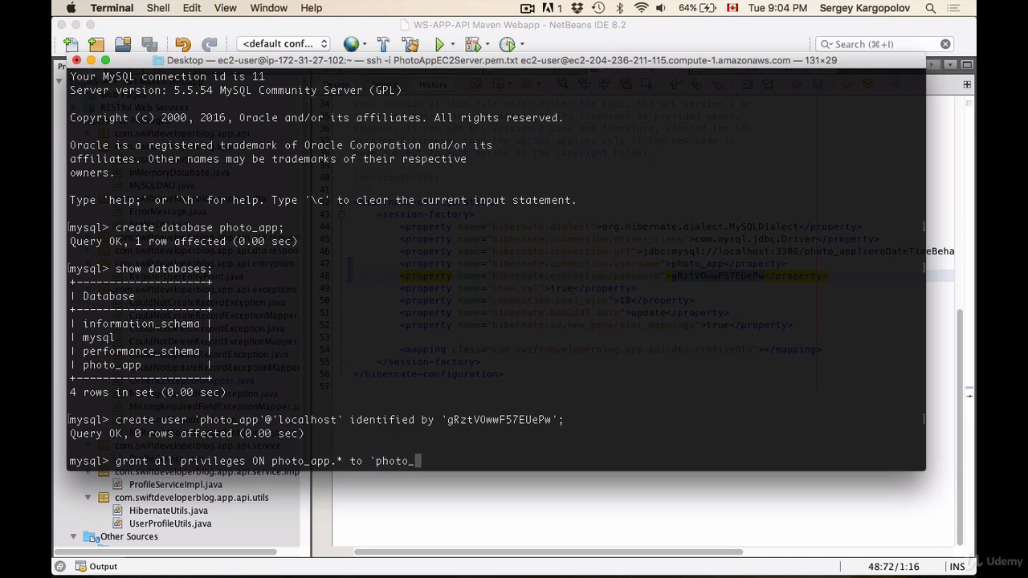
pyautogui.write('app')
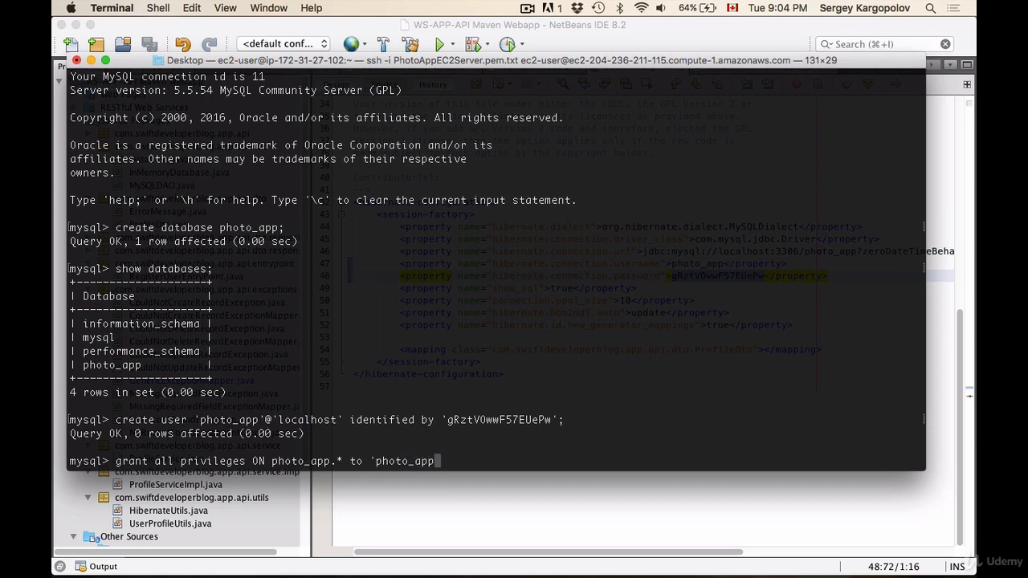
pyautogui.write("'@'")
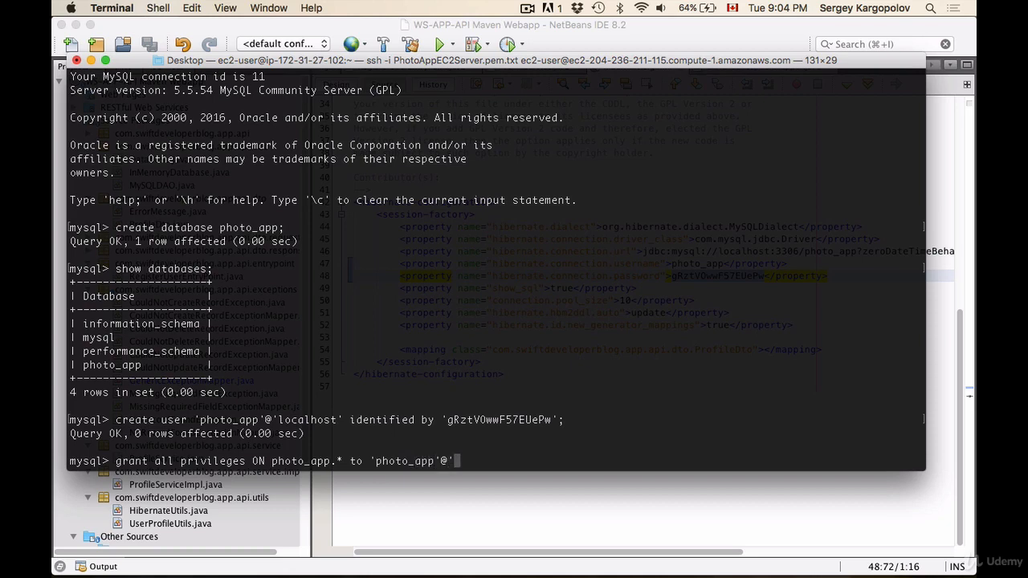
pyautogui.write('loca')
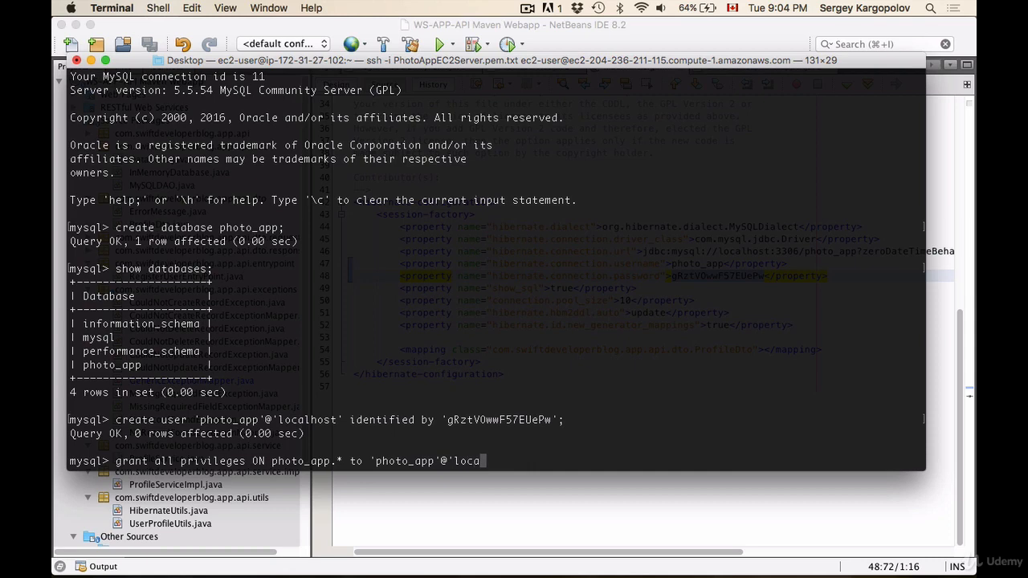
pyautogui.write("lhost'")
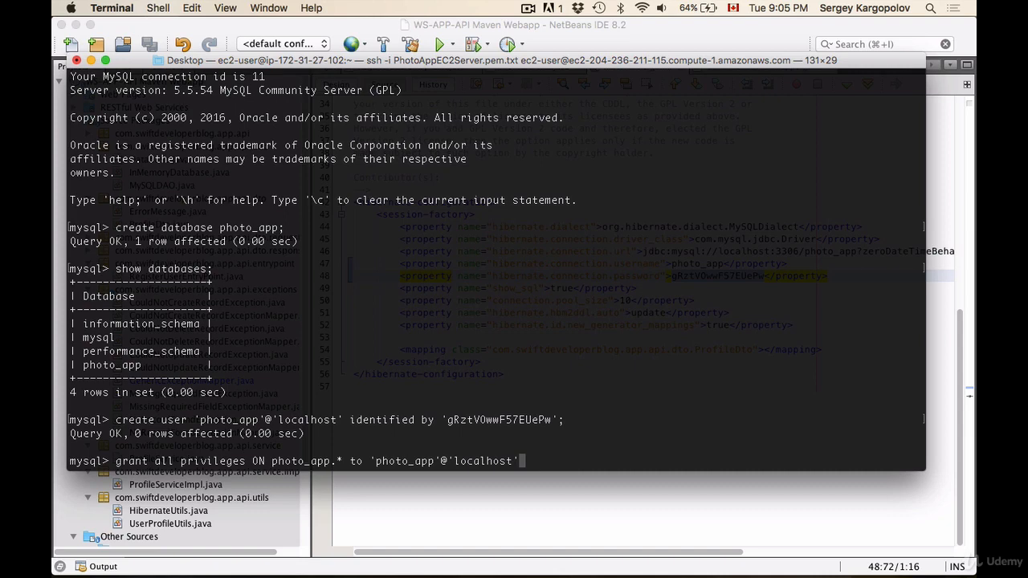
pyautogui.moveTo(595, 431)
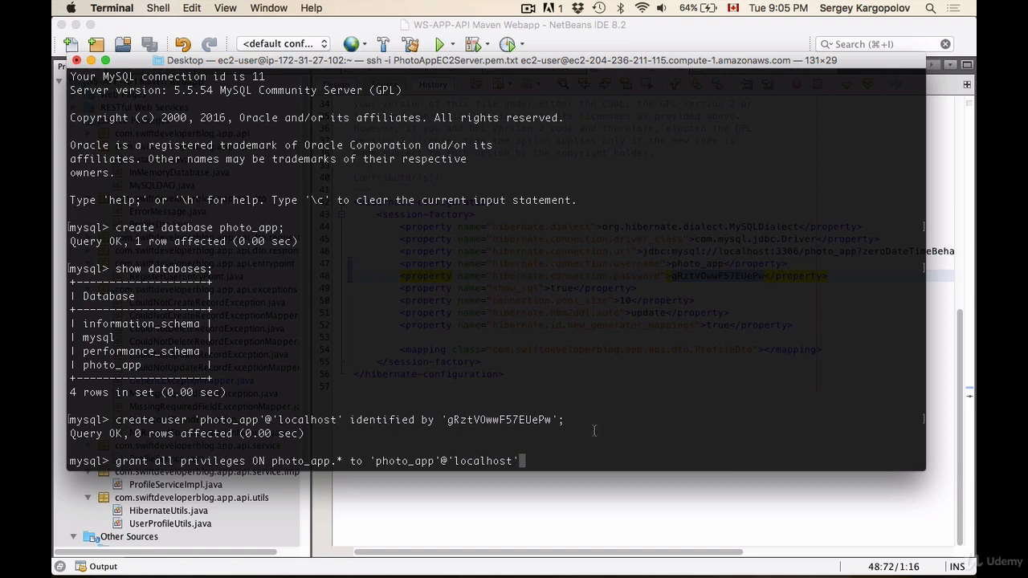
pyautogui.write(';')
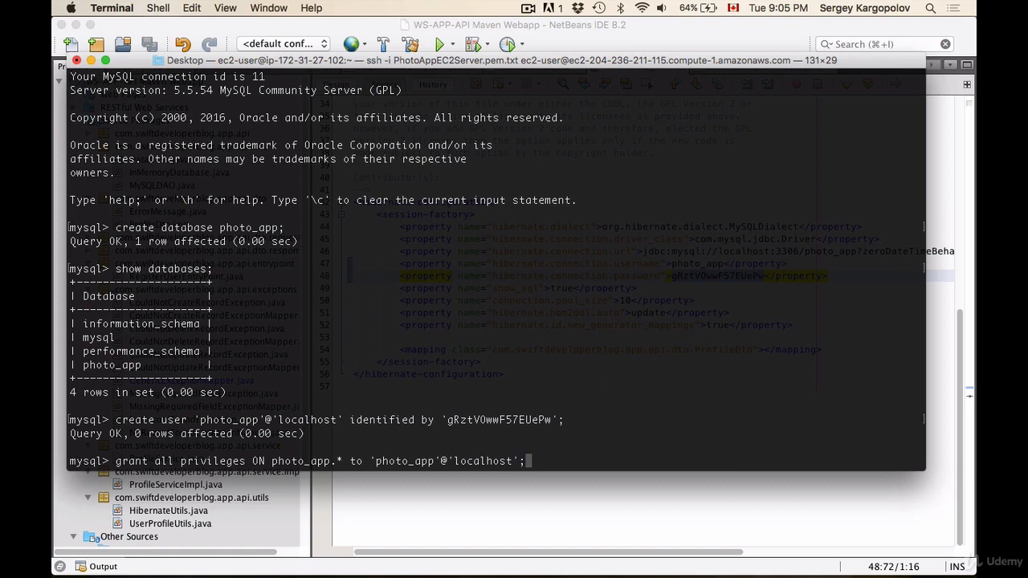
# Execute the photo_app grant, then run flush privileges;
pyautogui.press('Return')
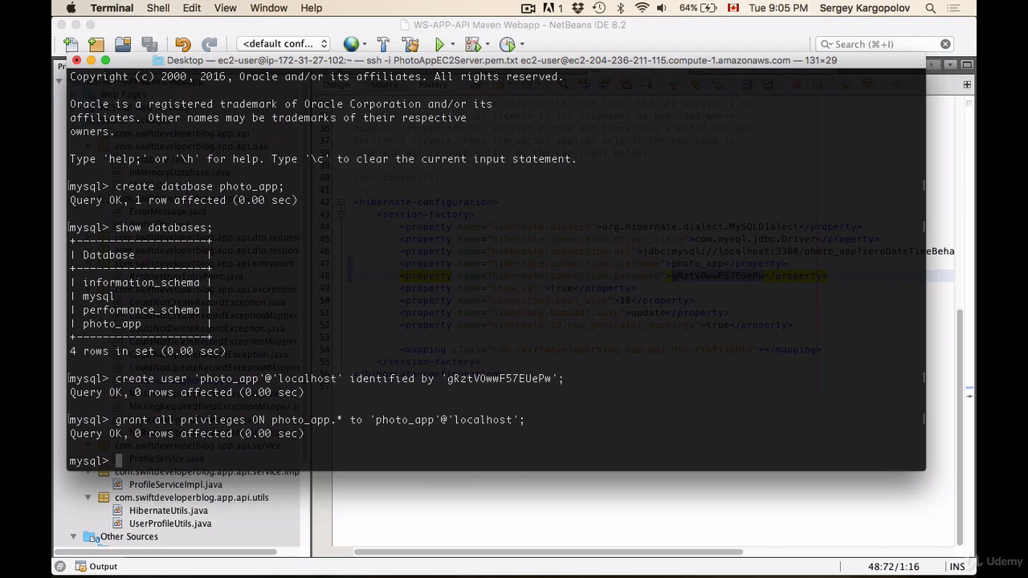
pyautogui.write('flush')
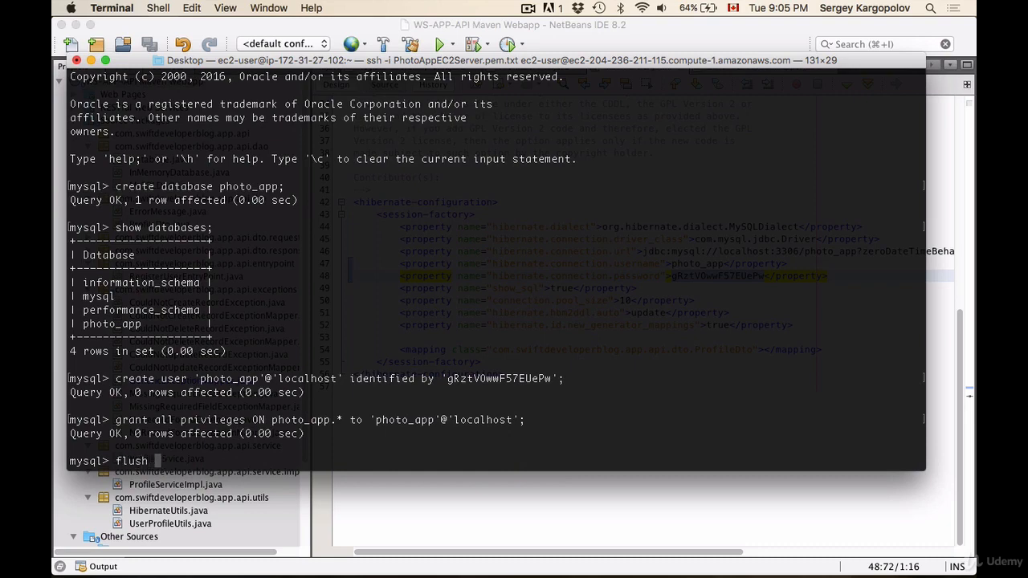
pyautogui.write('privile')
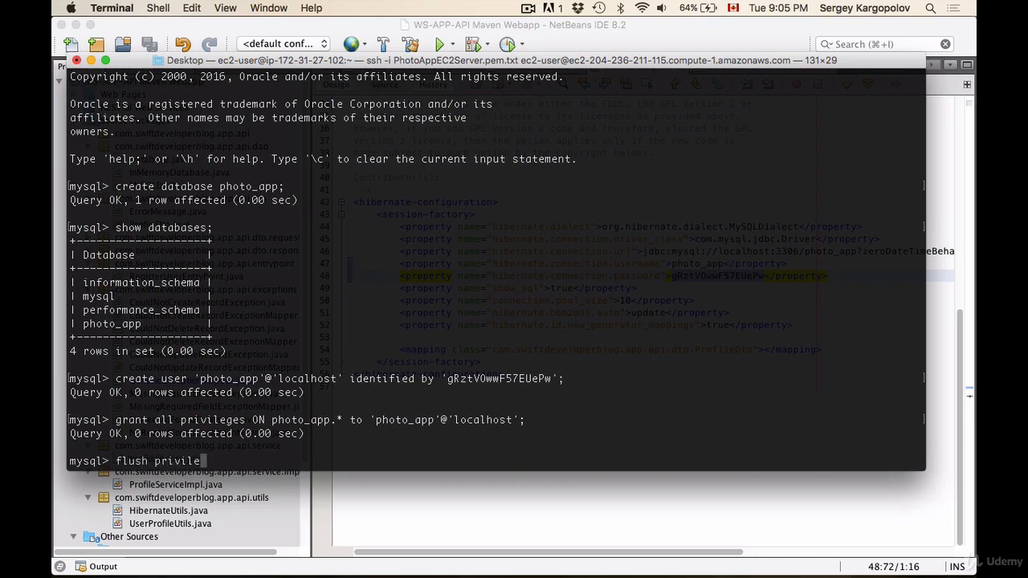
pyautogui.press('Return')
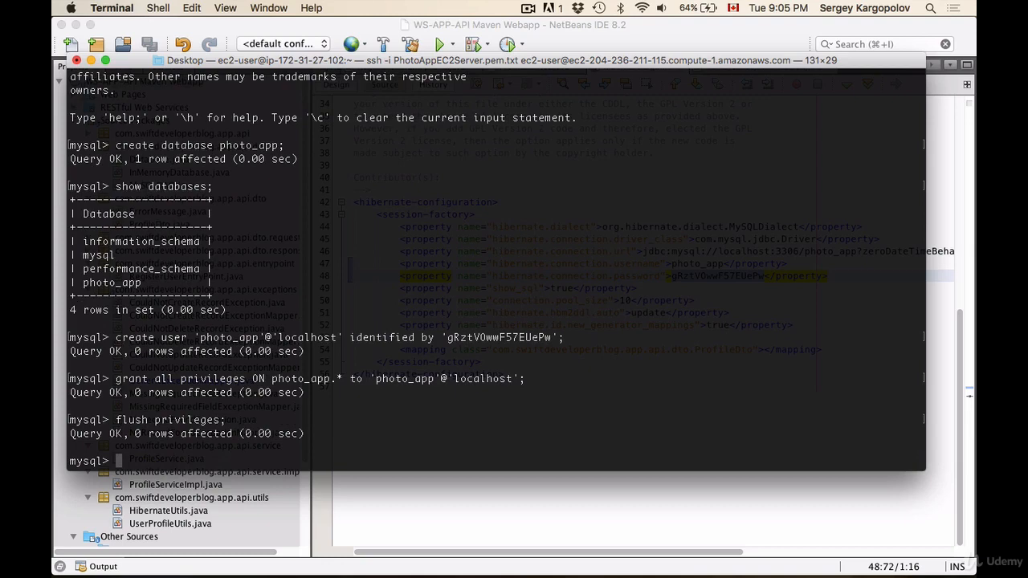
pyautogui.write('ex')
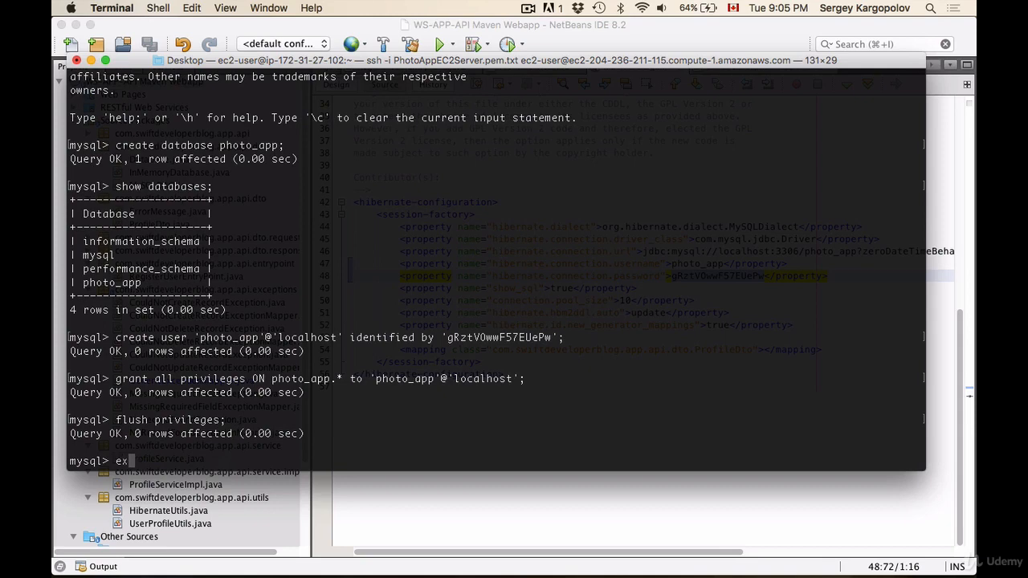
# Exit the root session and log in to MySQL as photo_app
pyautogui.write('exit')
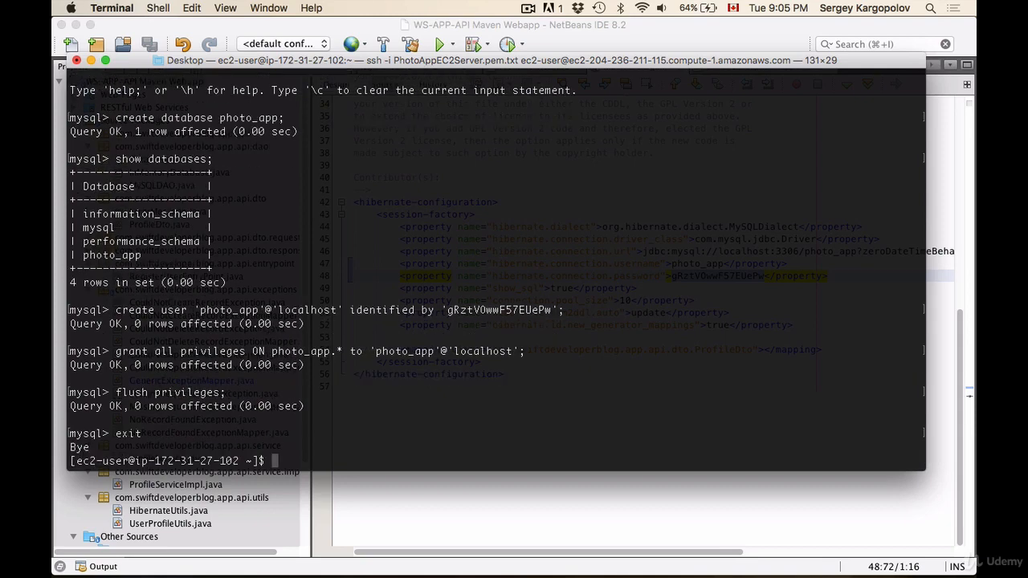
pyautogui.write('mysql -')
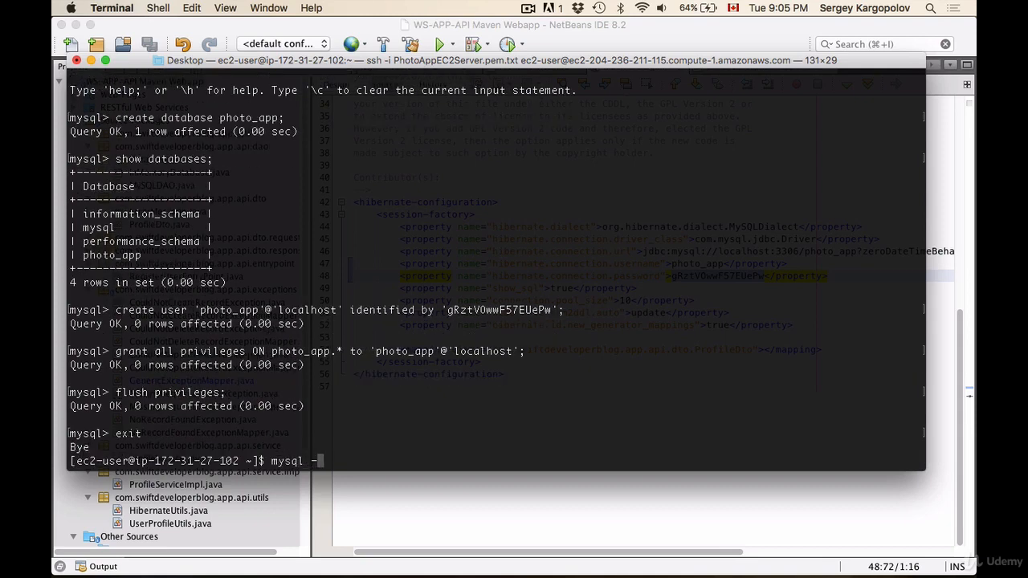
pyautogui.write('-u')
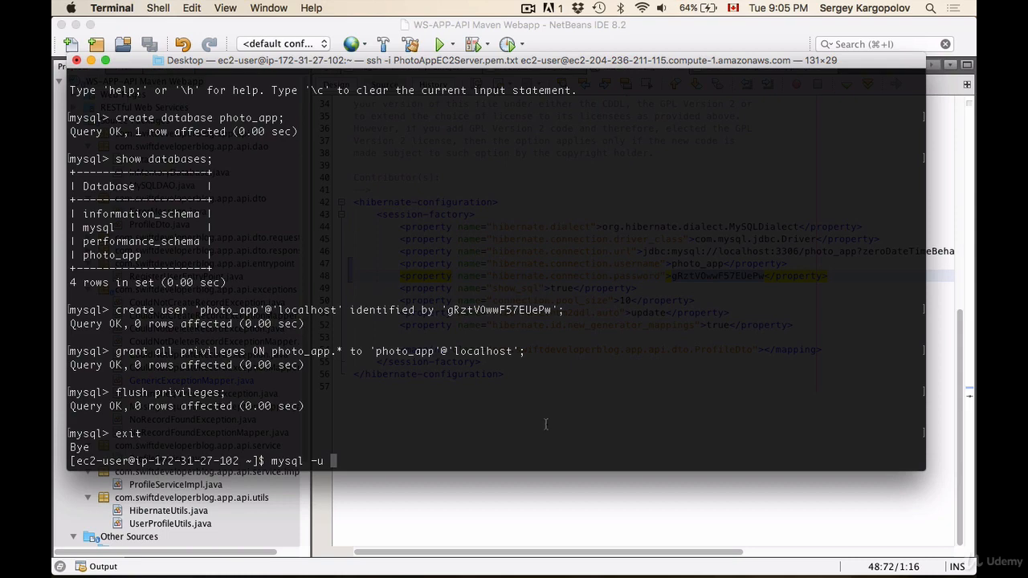
pyautogui.write('photo_app -')
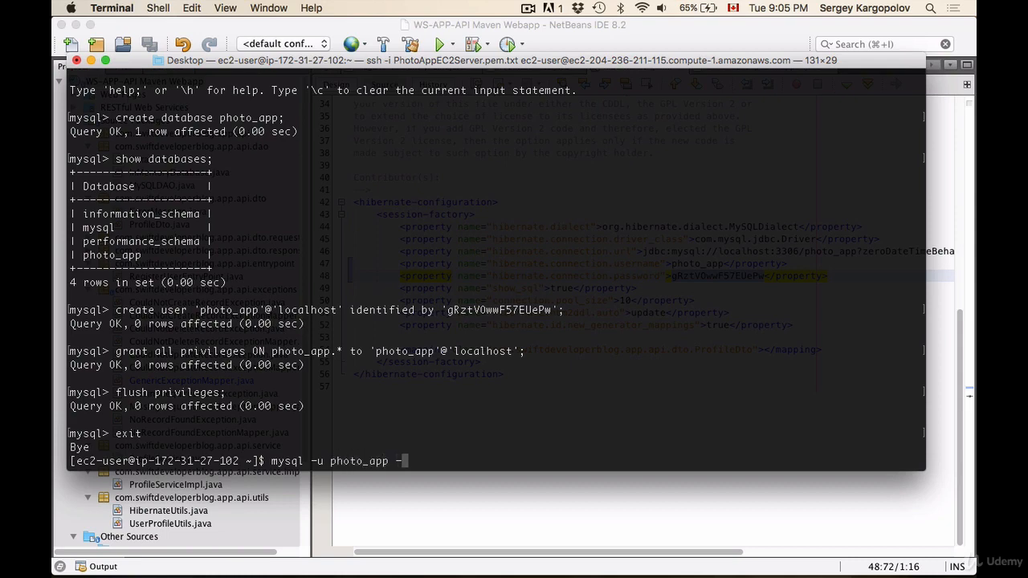
pyautogui.press('Return')
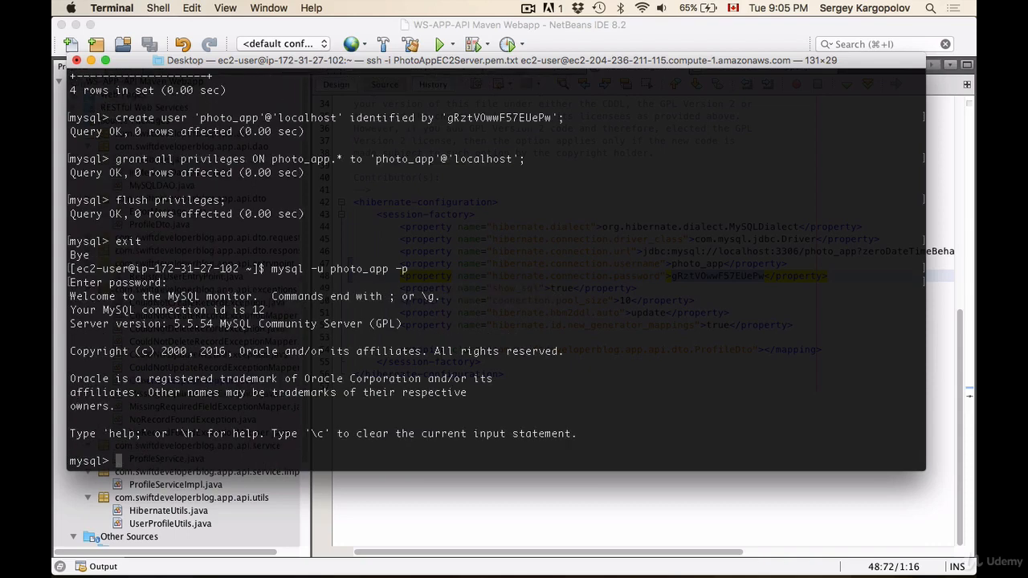
# Show databases as photo_app, seeing only information_schema and photo_app
pyautogui.write('show')
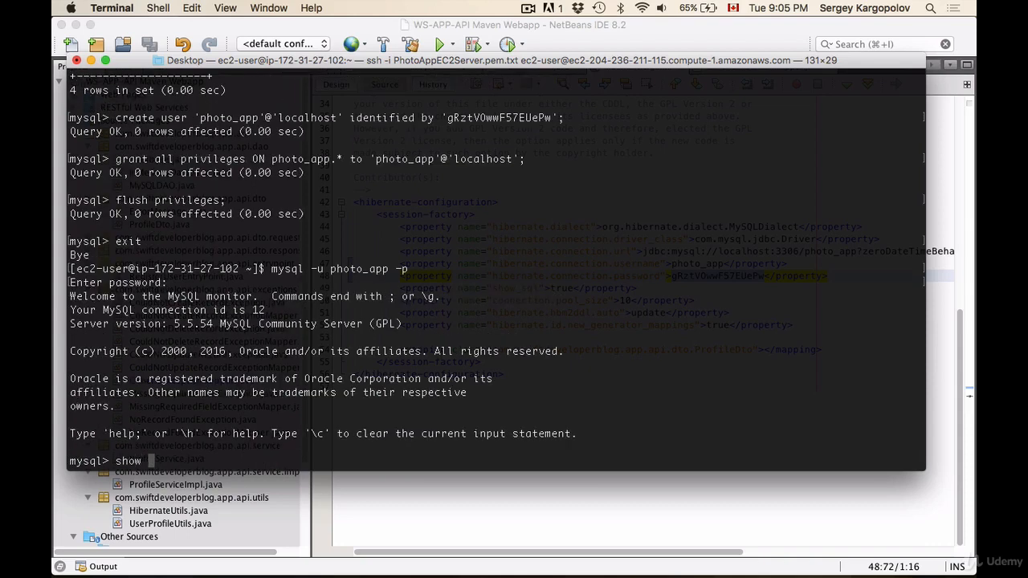
pyautogui.write('databa')
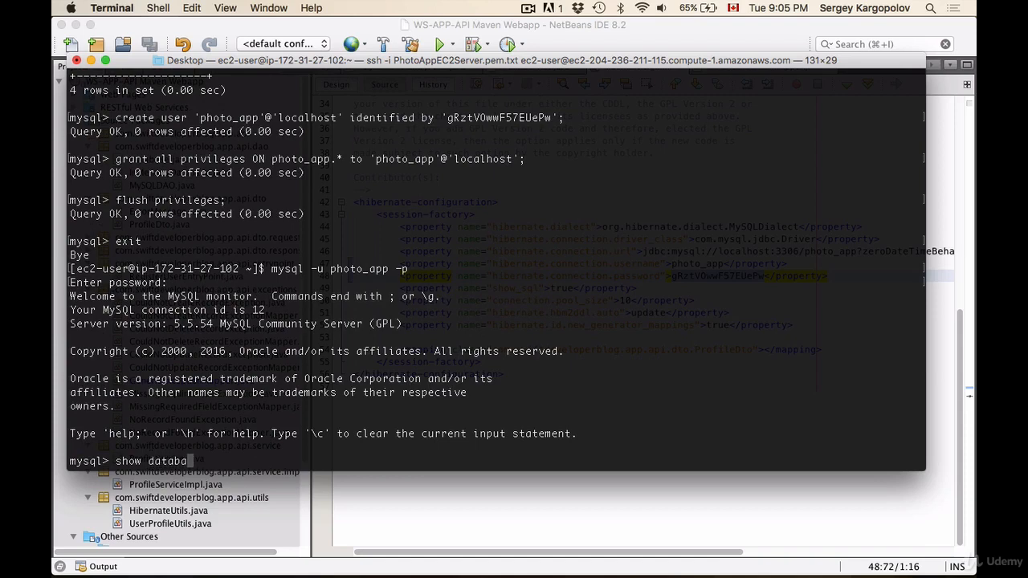
pyautogui.write('es;')
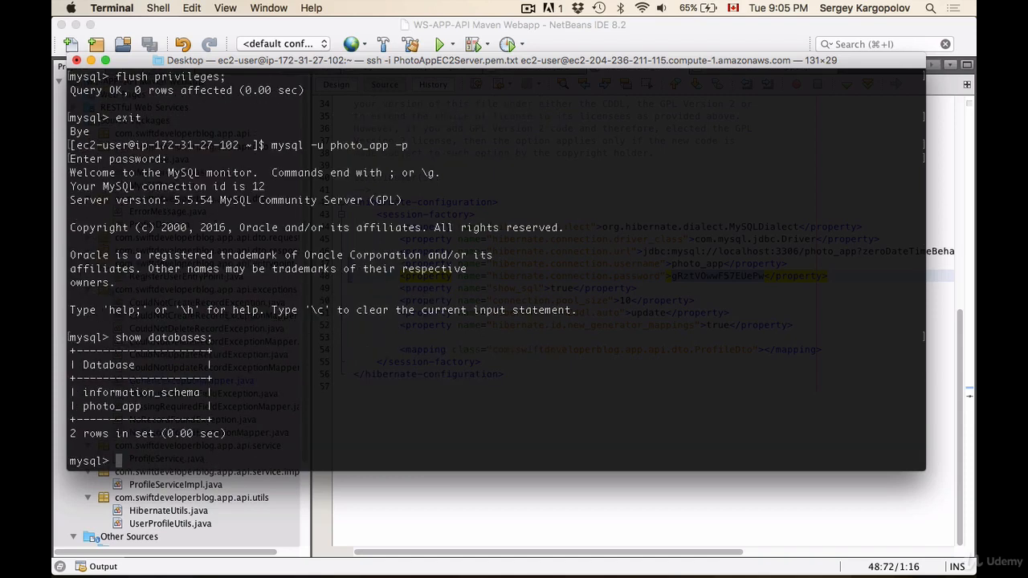
pyautogui.doubleClick(112, 405)
pyautogui.write('exit')
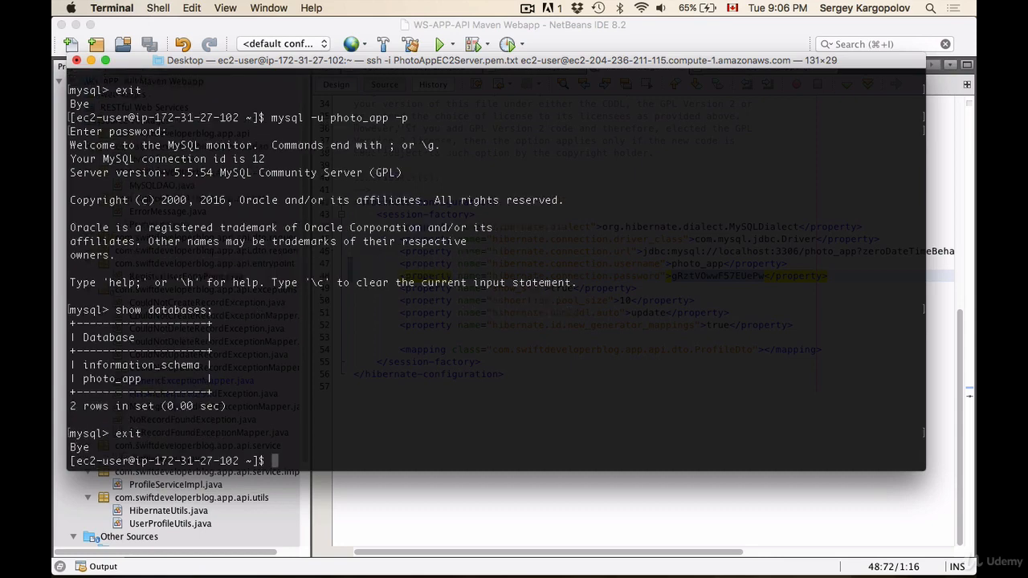
# Log in as root and show databases: information_schema, mysql, performance_schema, photo_app
pyautogui.write('mysql -')
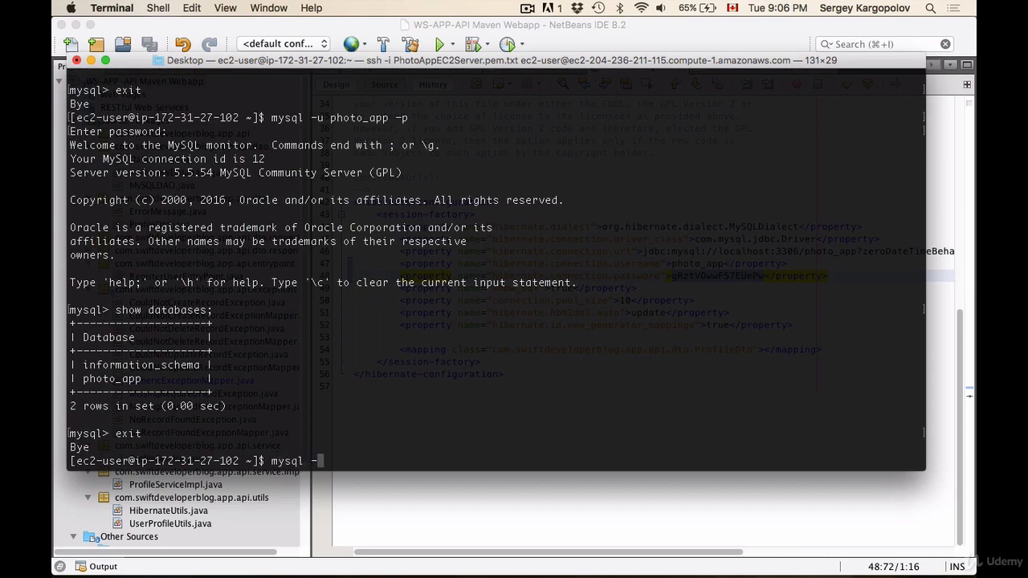
pyautogui.write('-u')
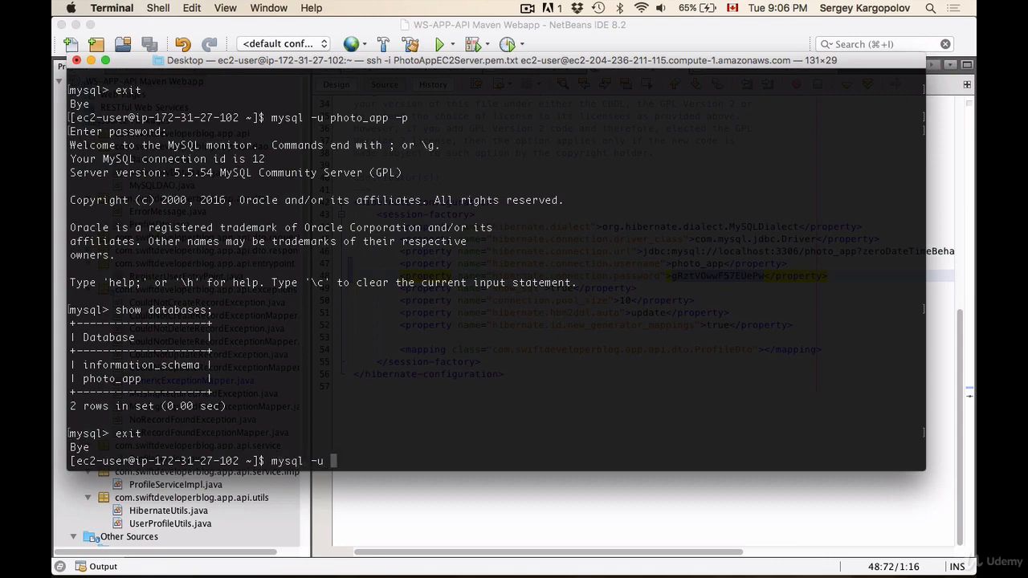
pyautogui.write('root -')
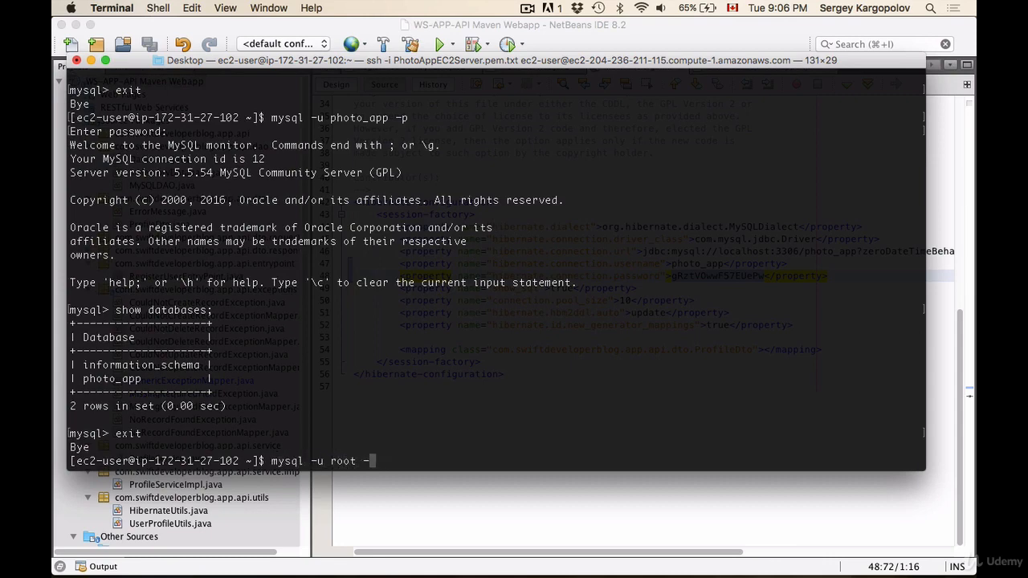
pyautogui.press('Return')
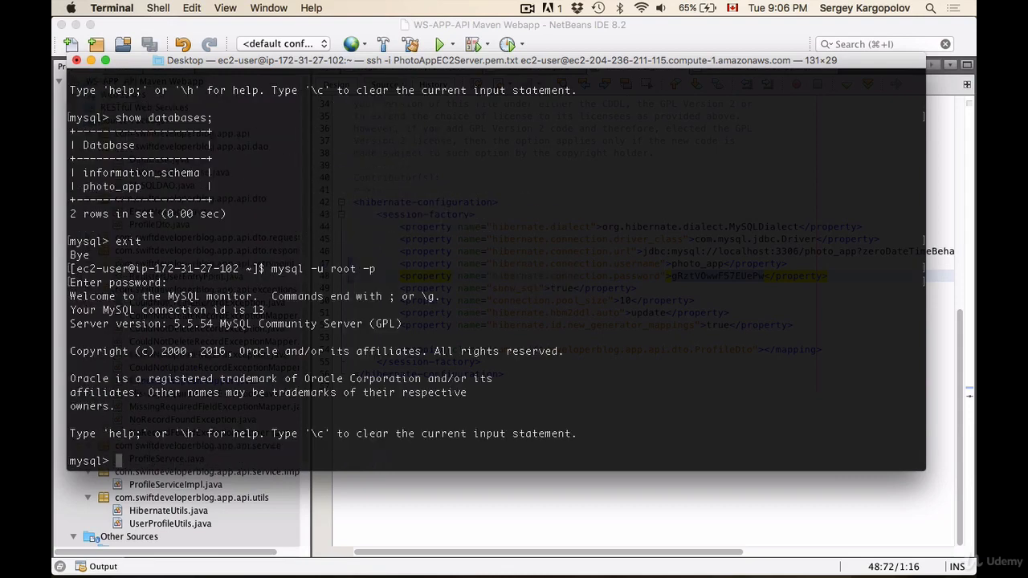
pyautogui.write('show databases;')
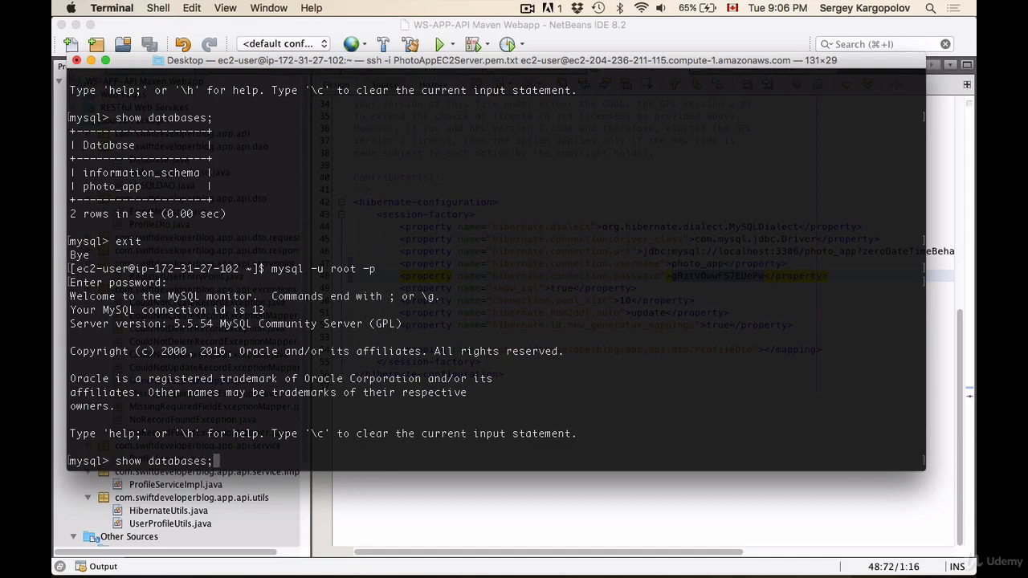
pyautogui.press('Return')
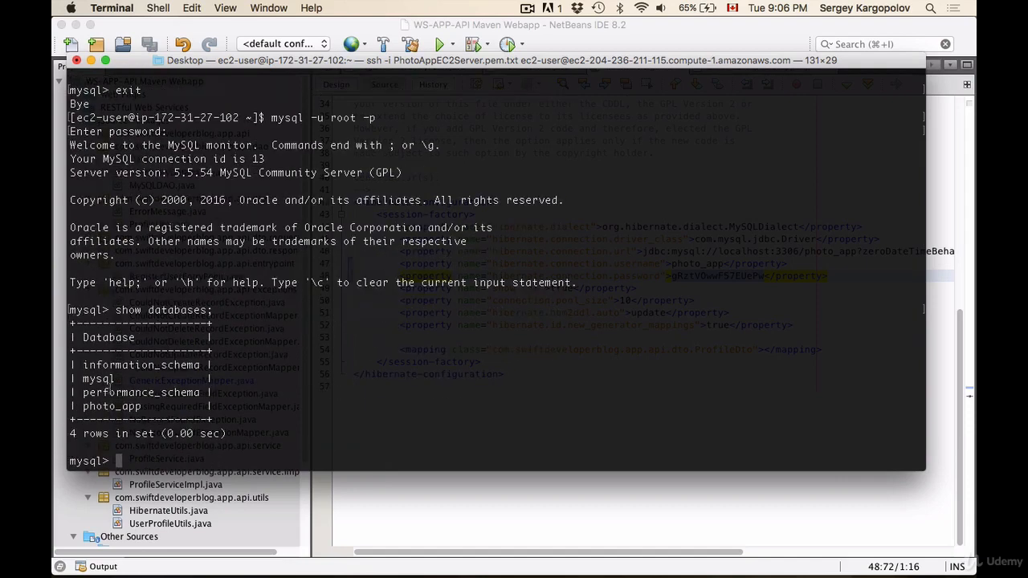